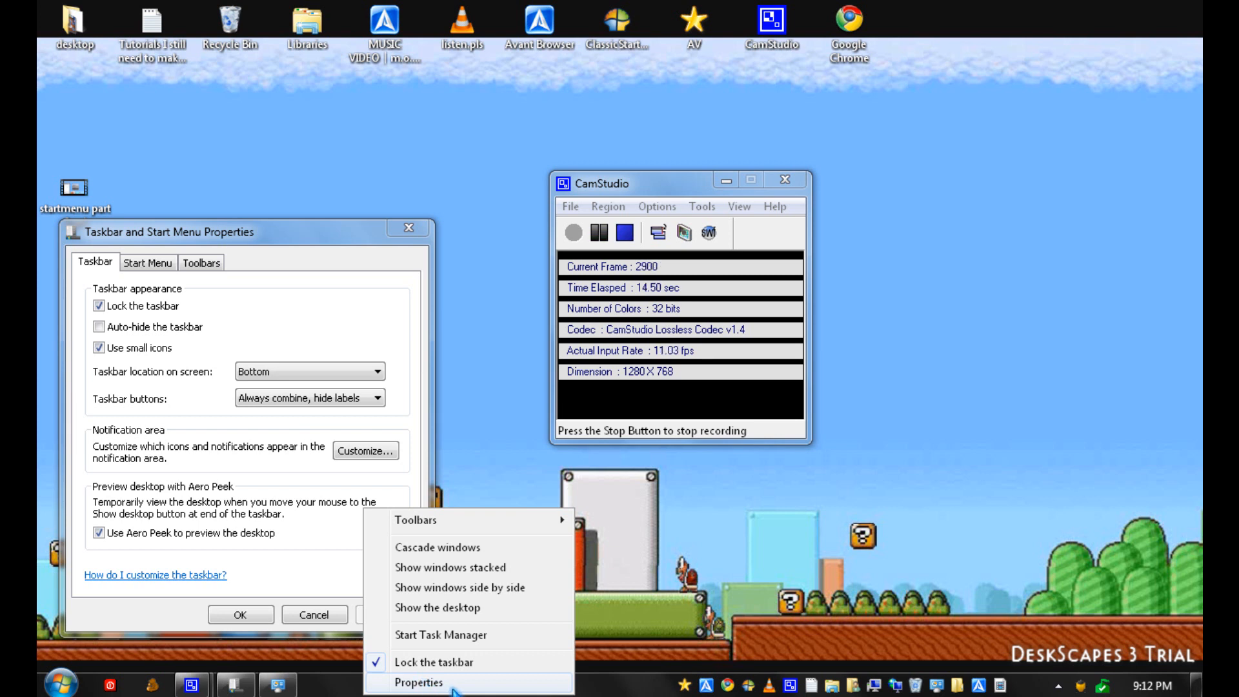
mouse_move(448, 548)
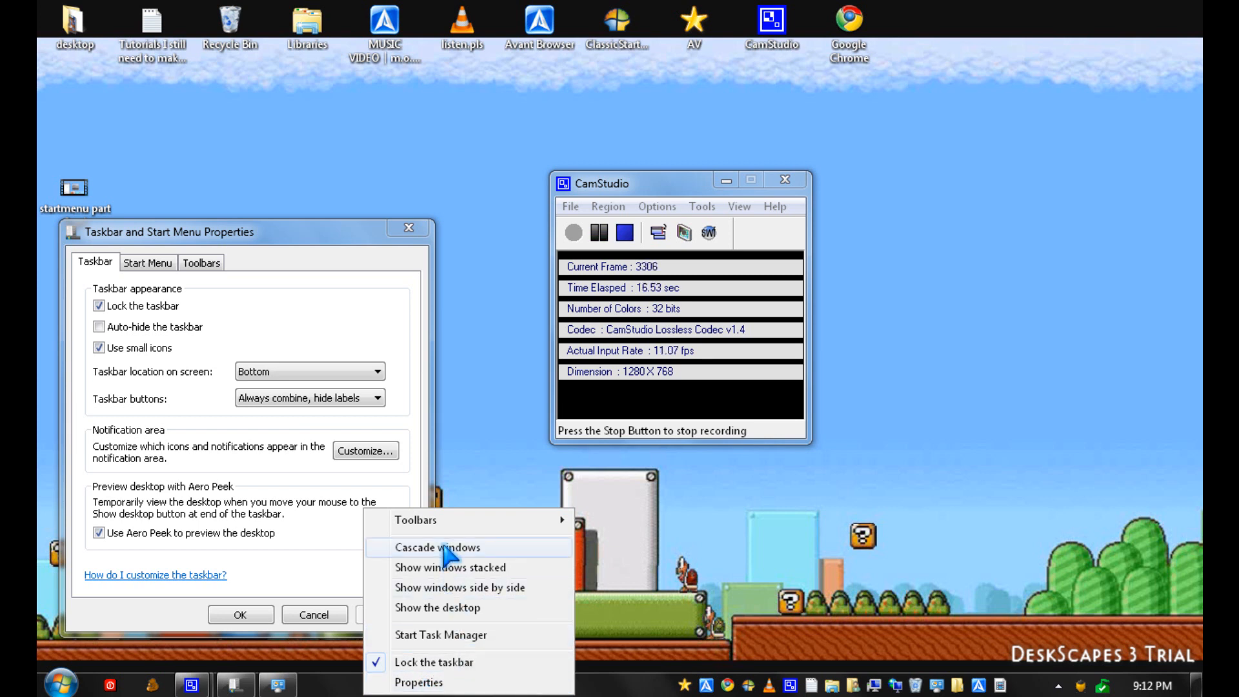
mouse_move(583, 575)
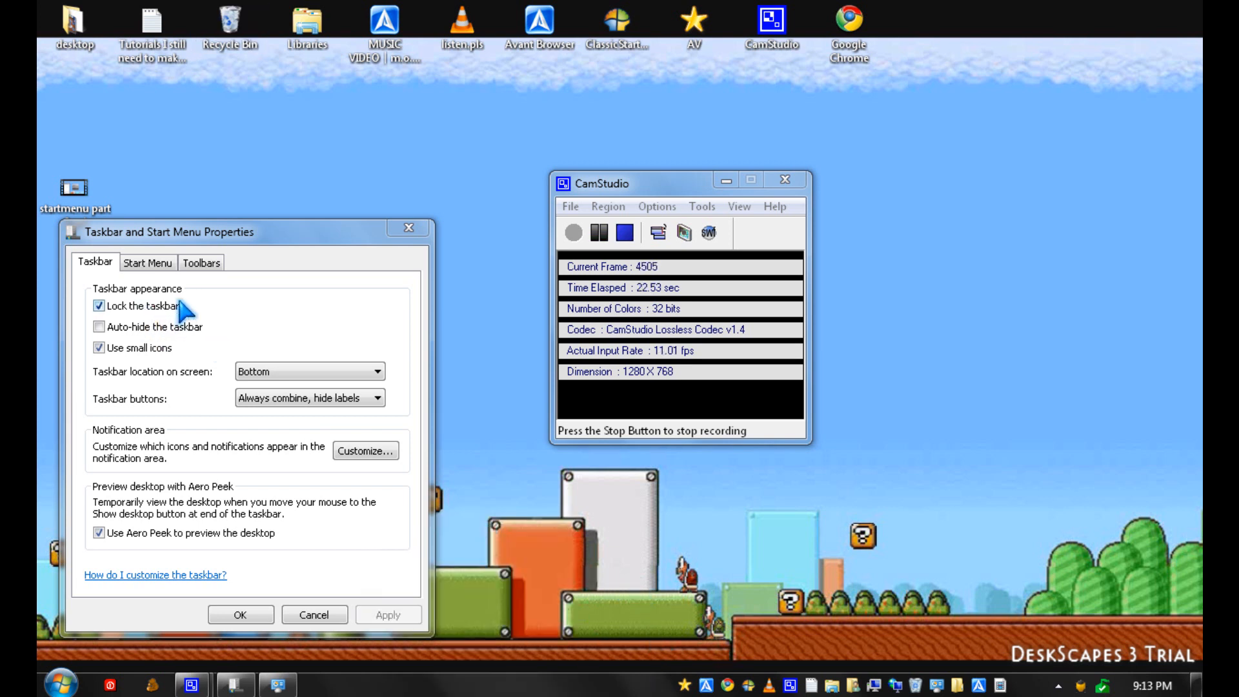
mouse_move(189, 340)
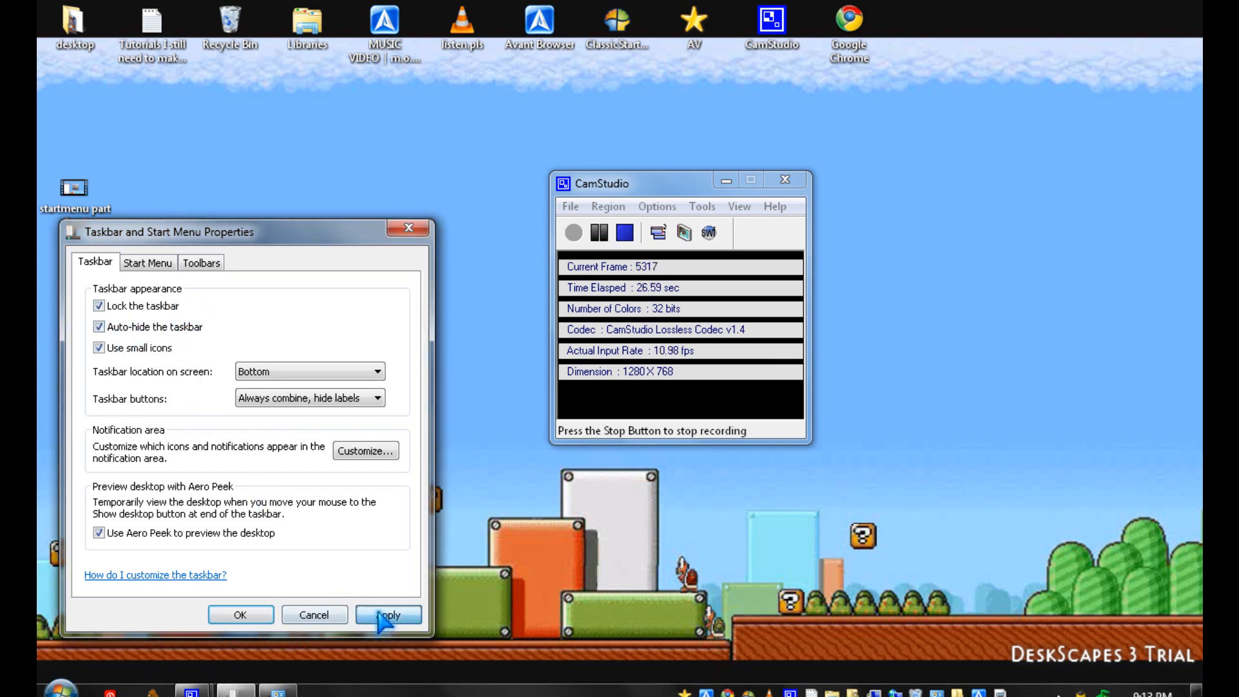
click(388, 615)
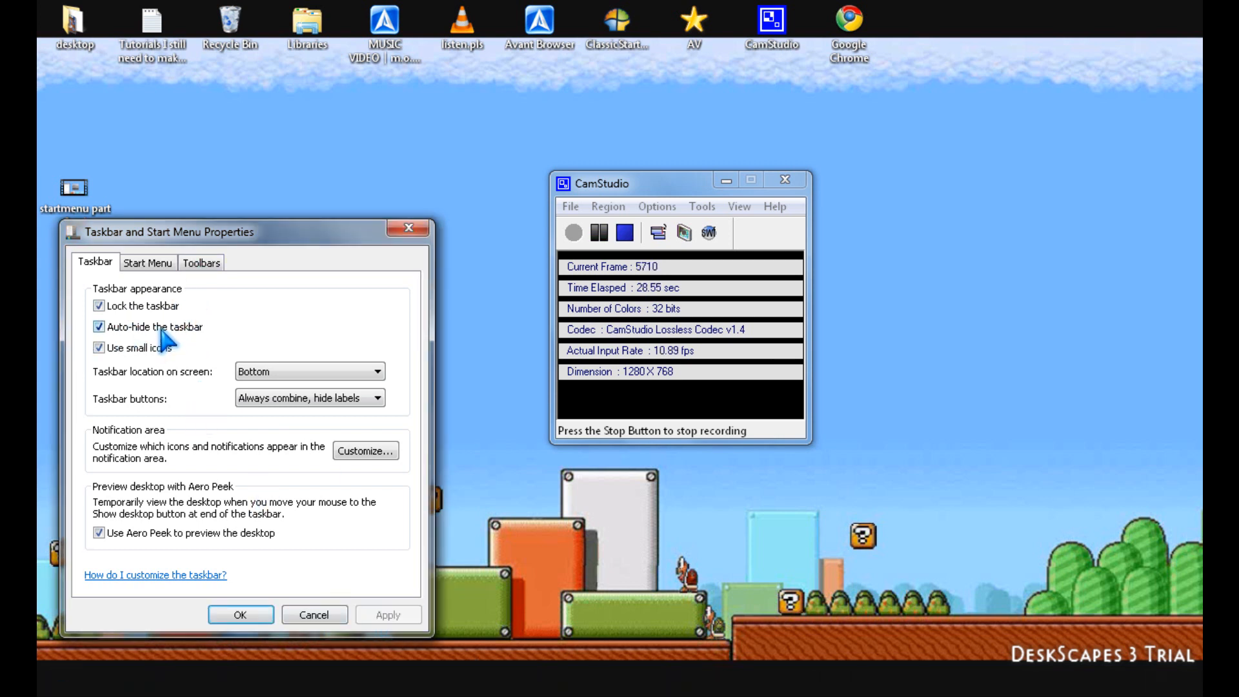
click(101, 327)
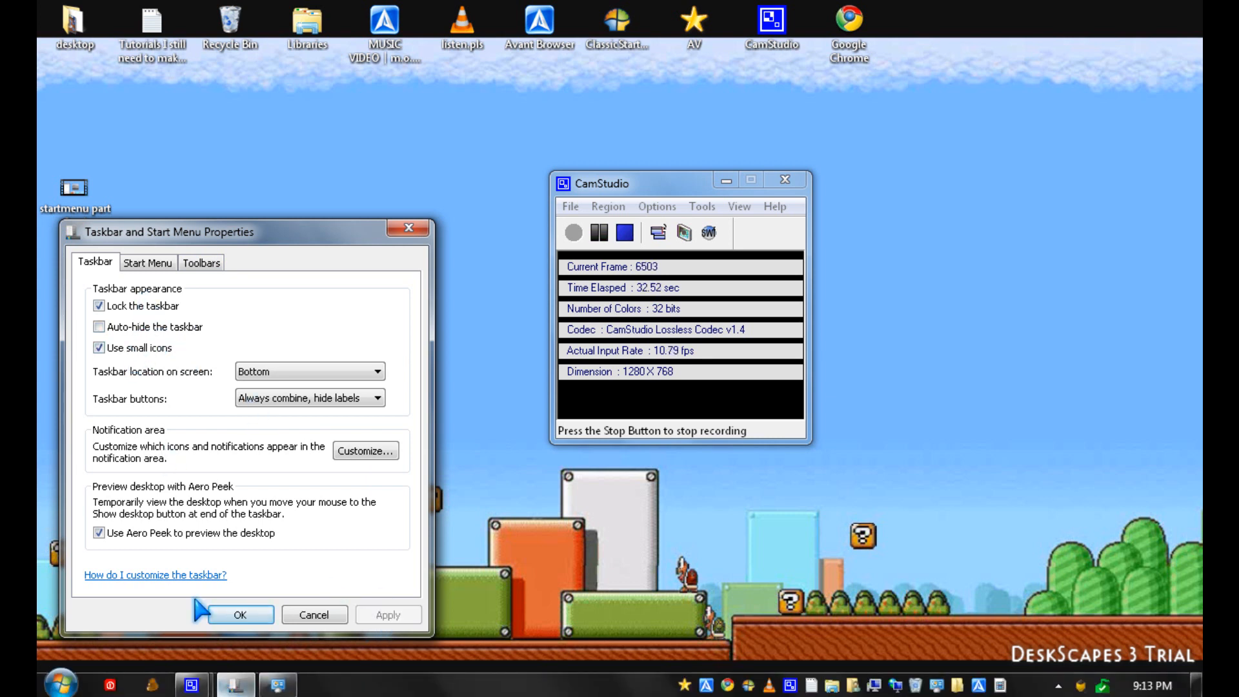
click(98, 348)
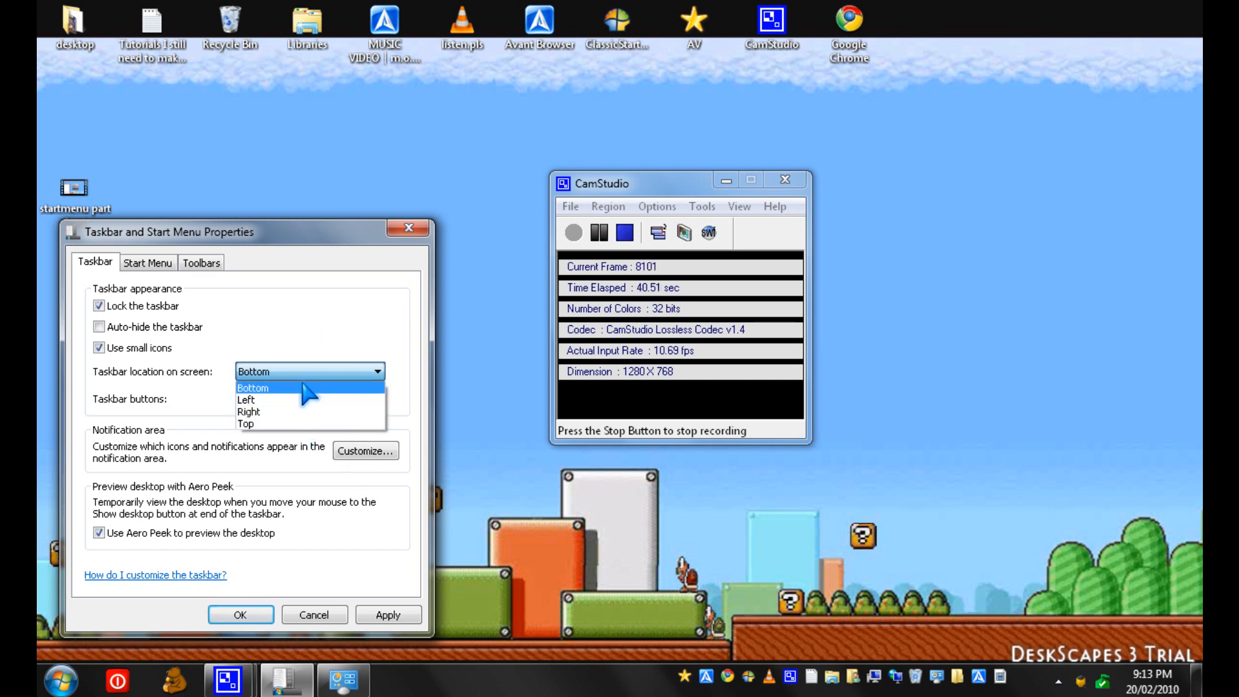
mouse_move(310, 423)
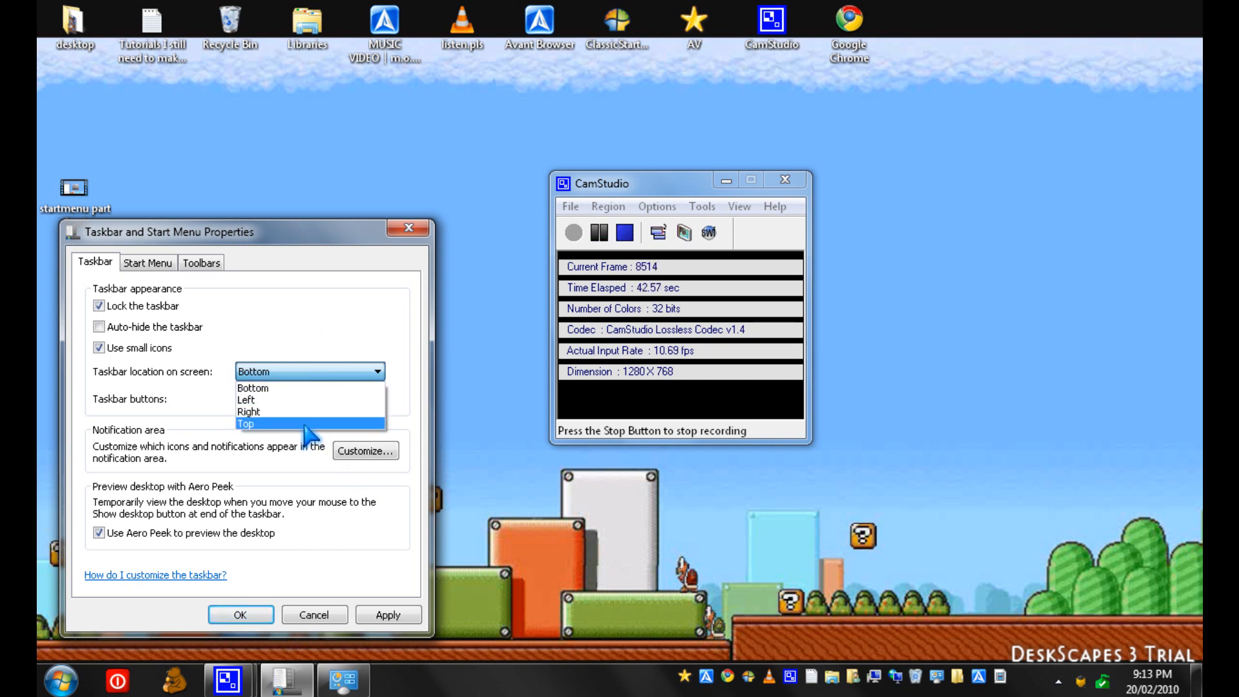
Step: Move the taskbar location to Top, then set it back to Bottom
click(250, 423)
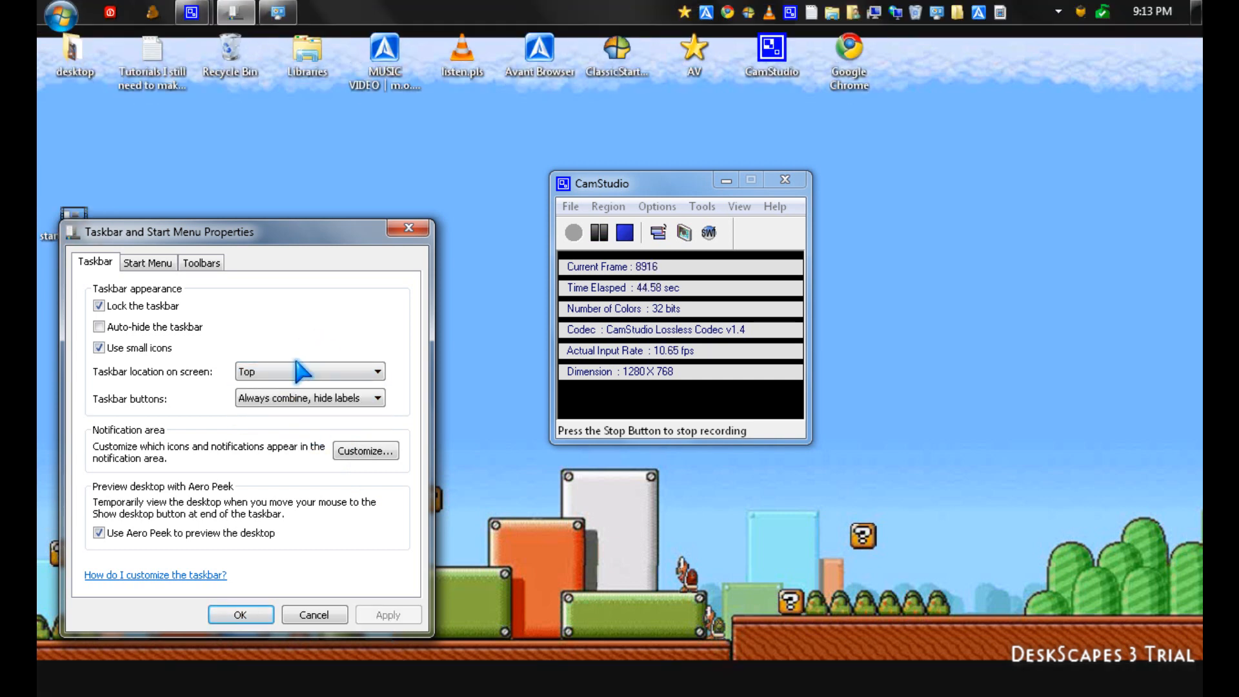
click(376, 372)
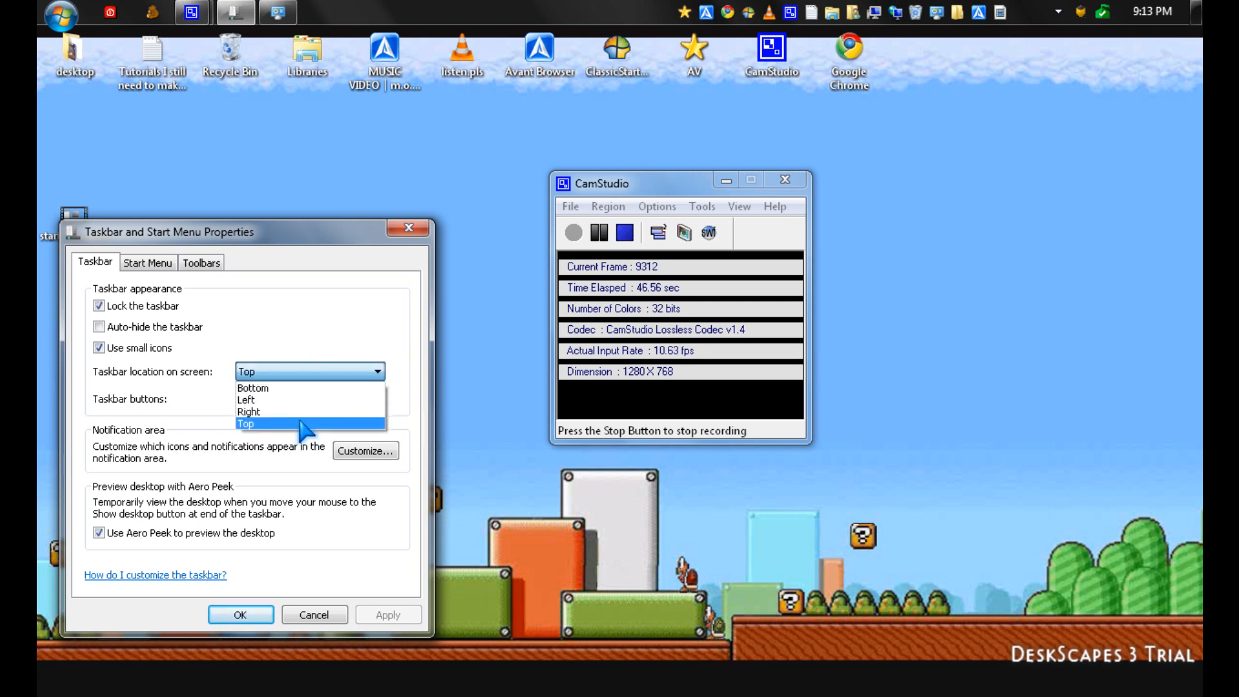
click(253, 388)
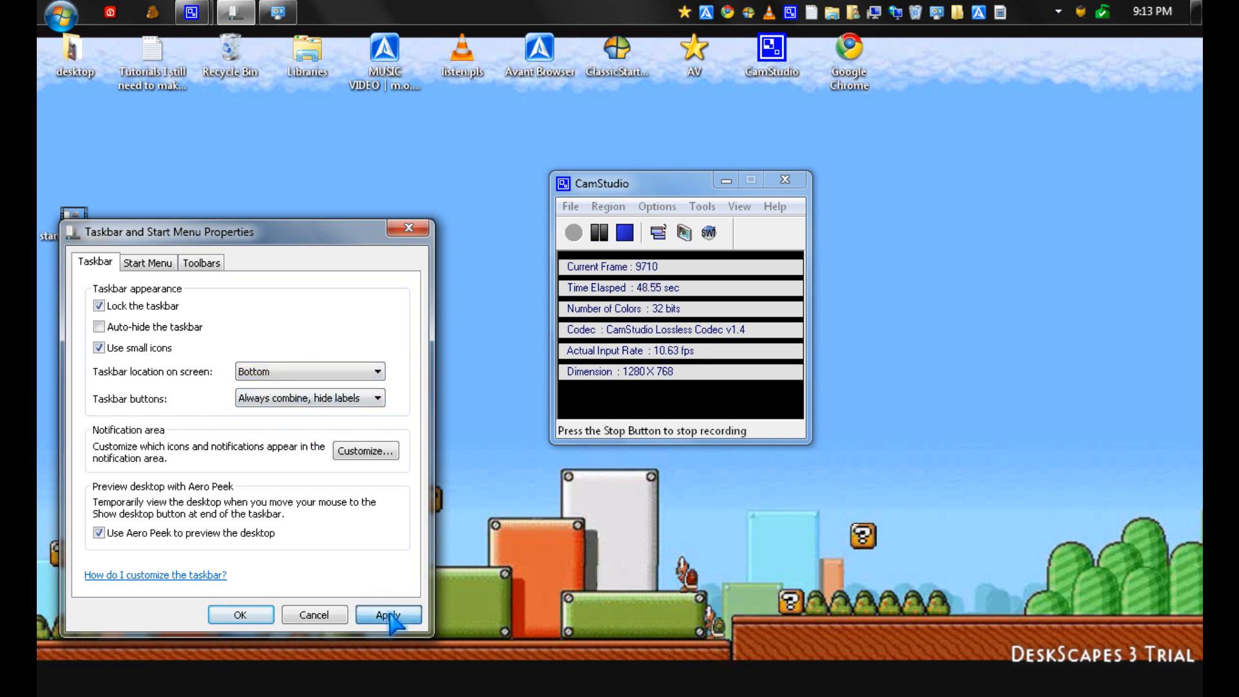
Step: Apply the Bottom location, then try each button-combining option, ending on Always combine, hide labels
click(378, 397)
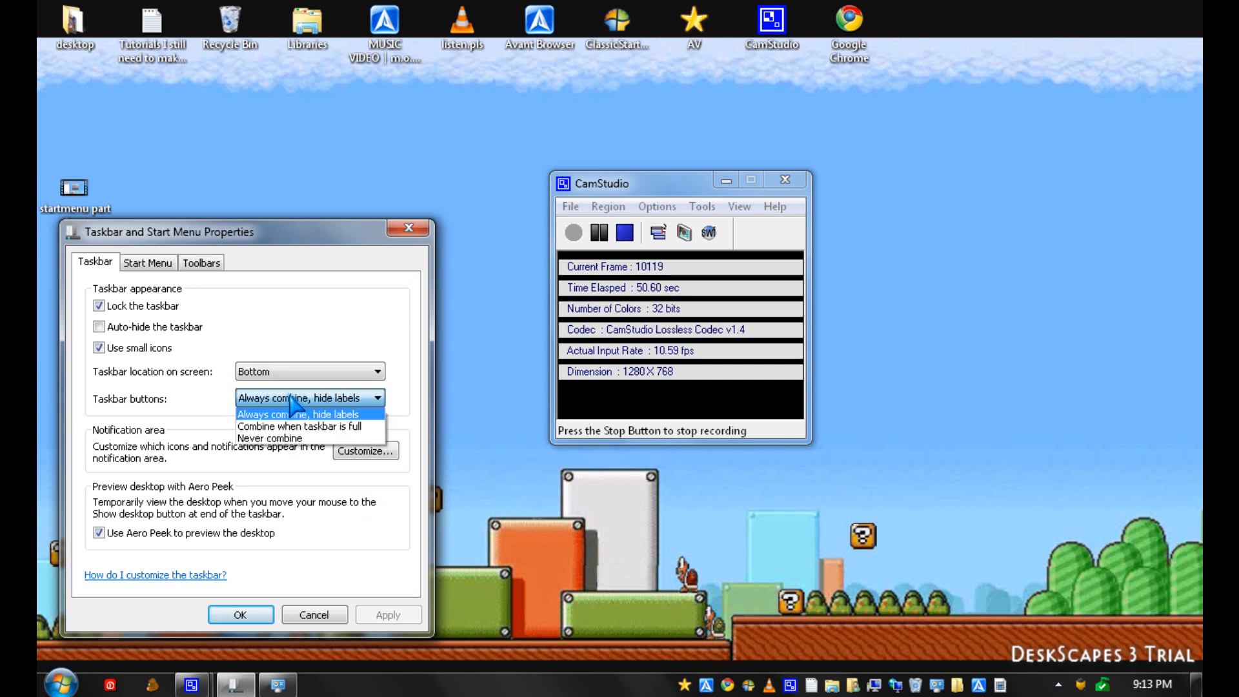
mouse_move(300, 426)
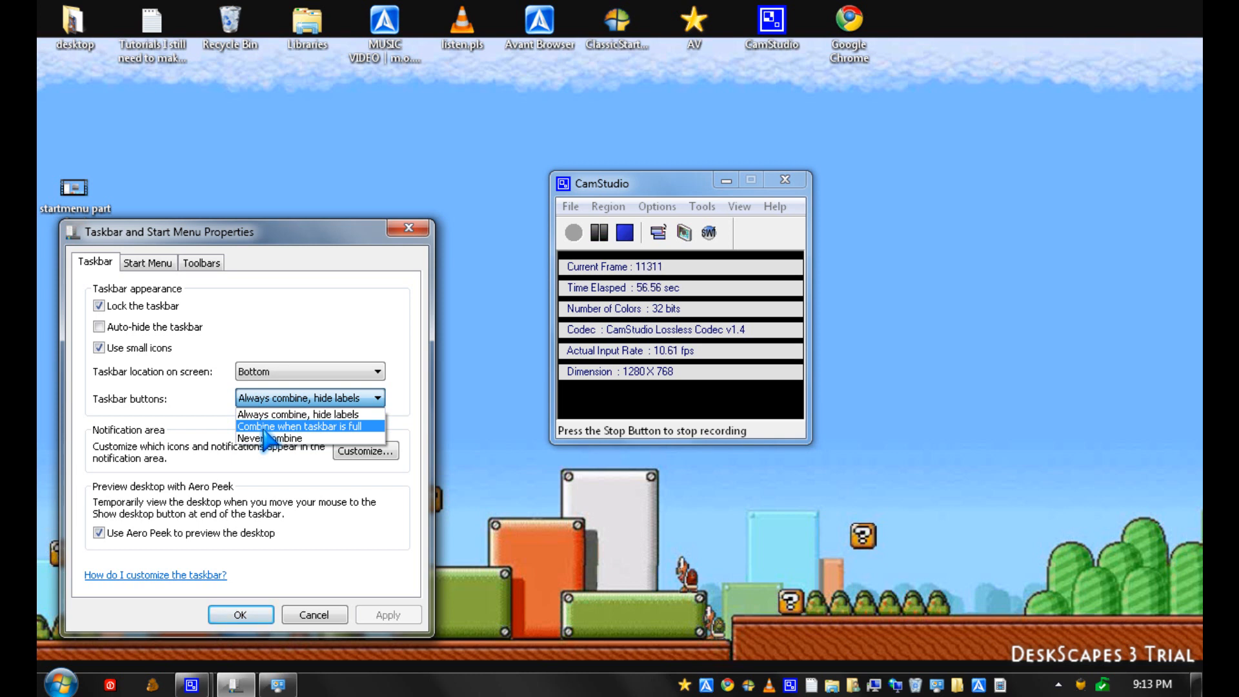
click(309, 427)
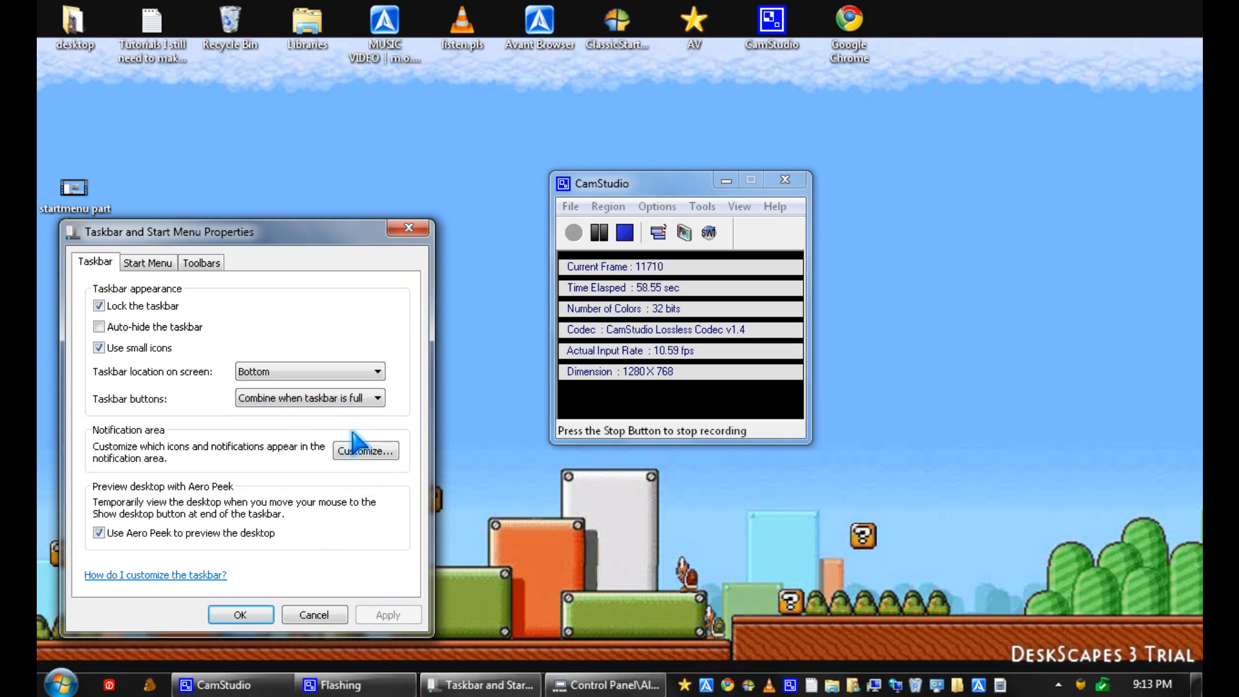
click(379, 398)
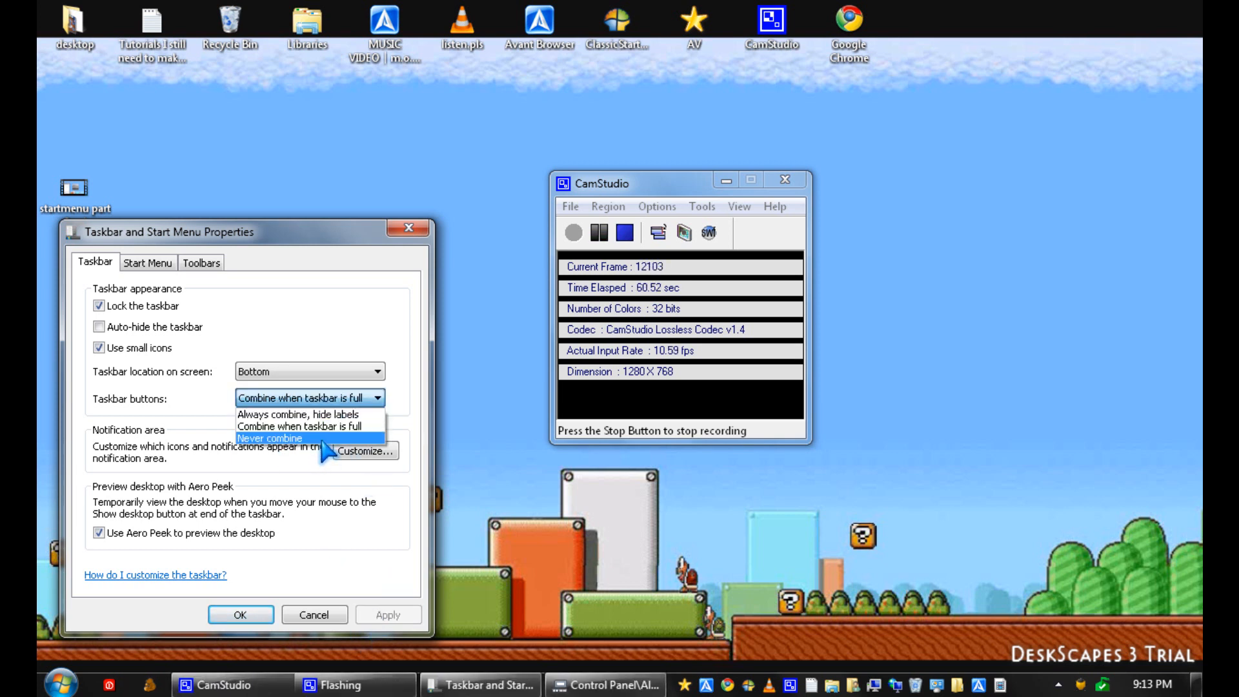
click(285, 439)
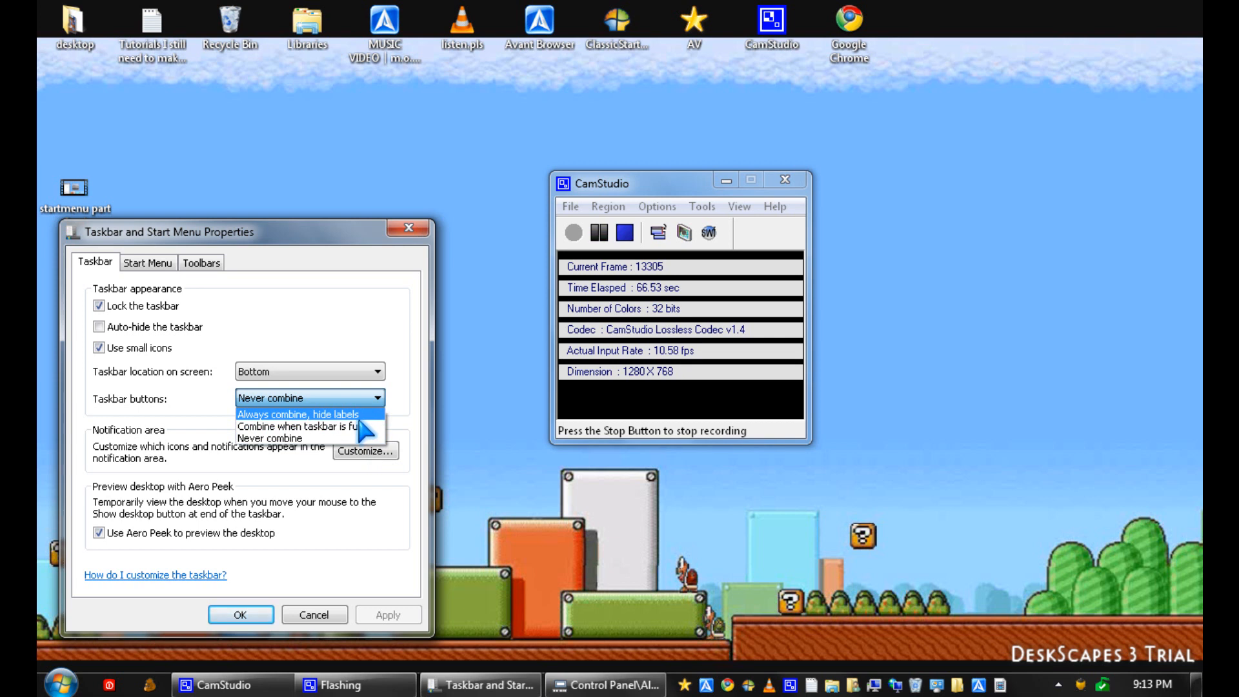
click(295, 414)
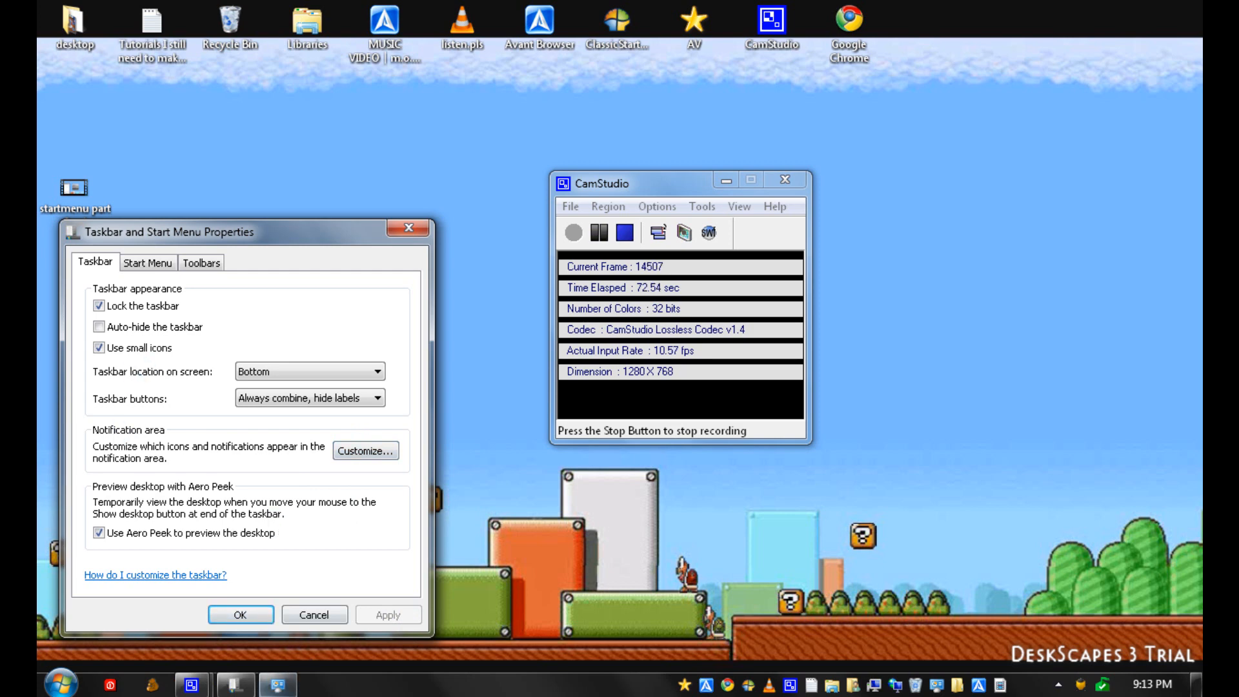
Step: Open Customize notification icons and browse SUPERAntiSpyware's behaviors without changing it
click(365, 450)
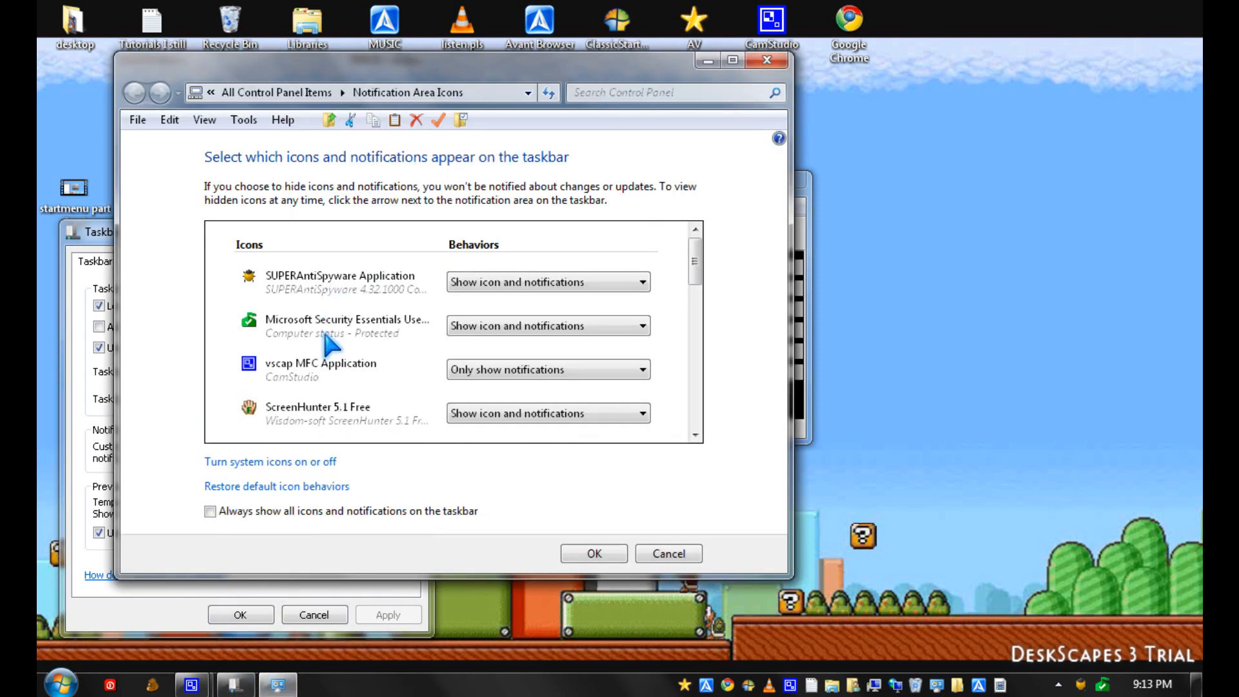
click(640, 282)
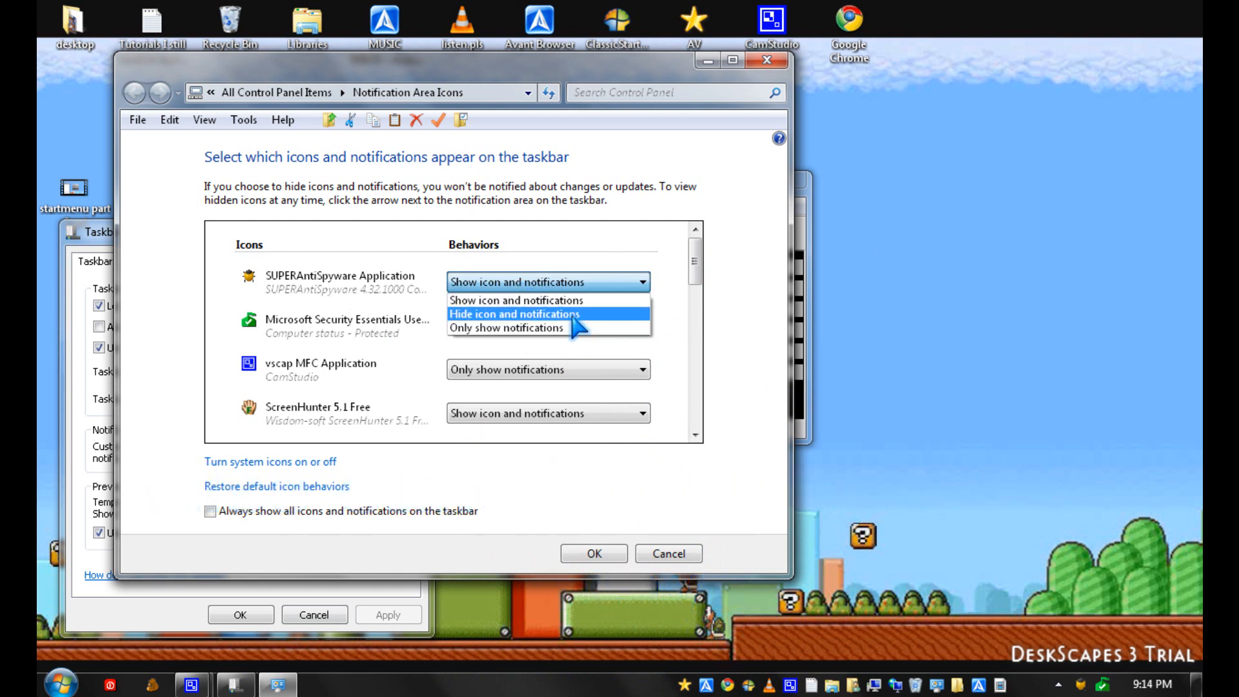
mouse_move(544, 327)
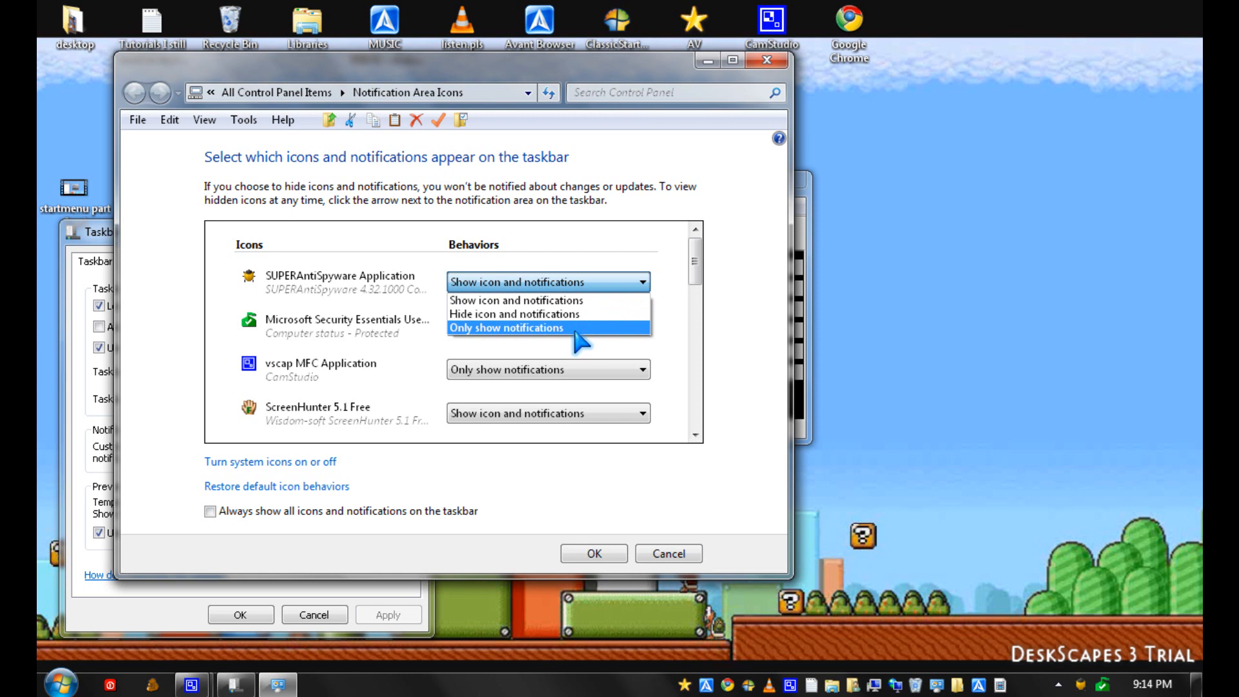
mouse_move(577, 332)
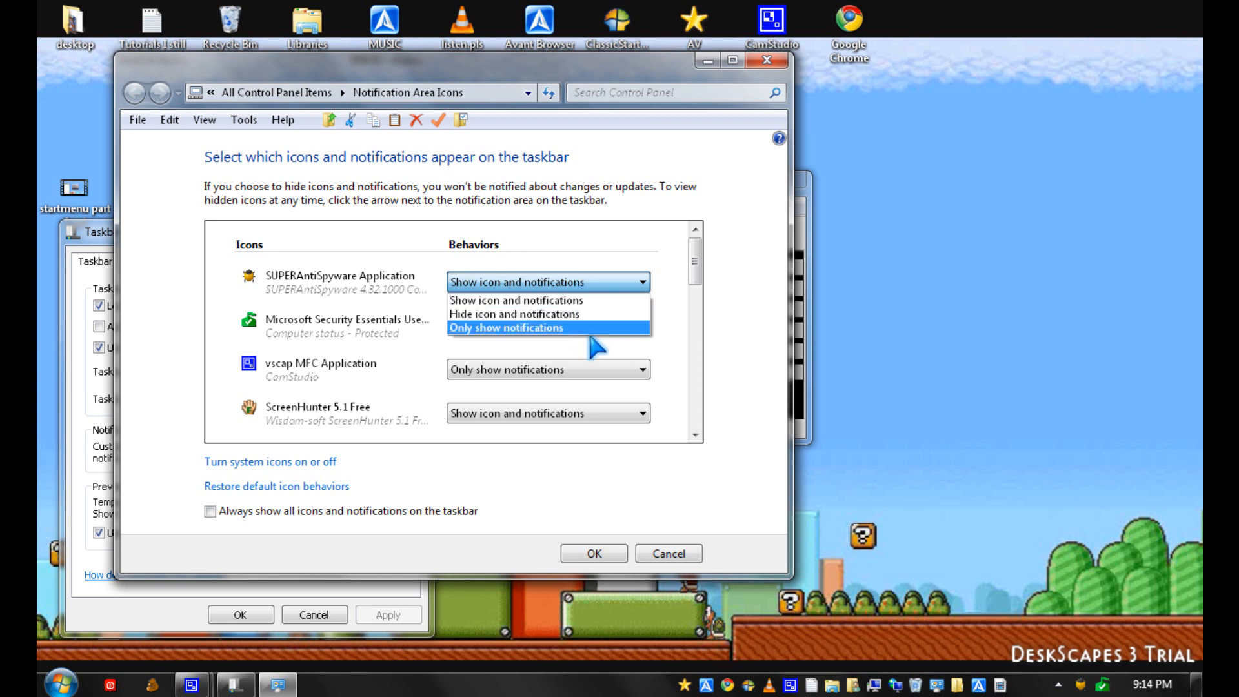
click(517, 300)
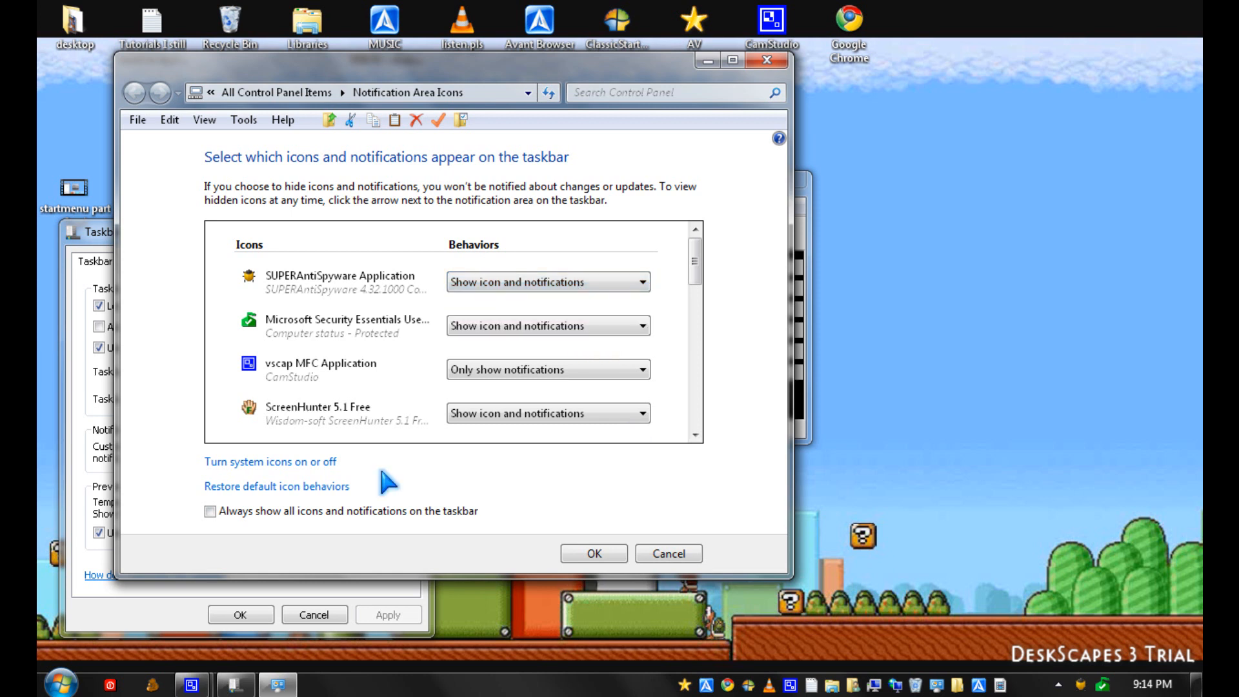
mouse_move(269, 461)
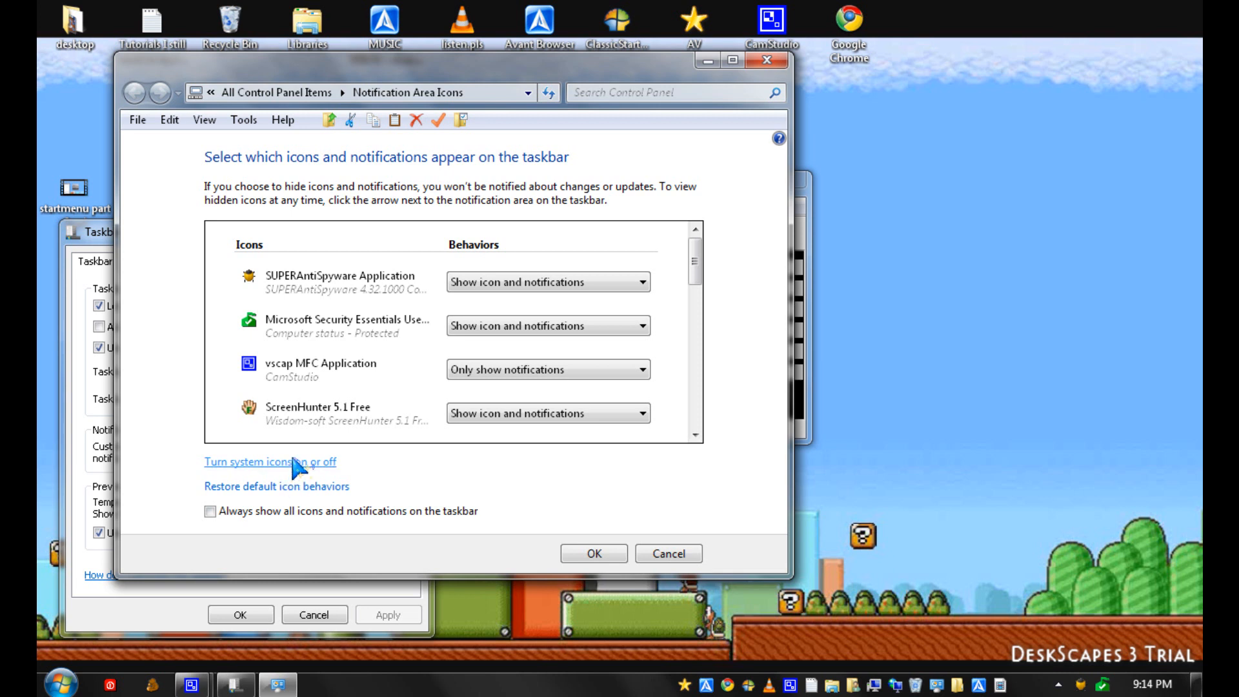
mouse_move(309, 474)
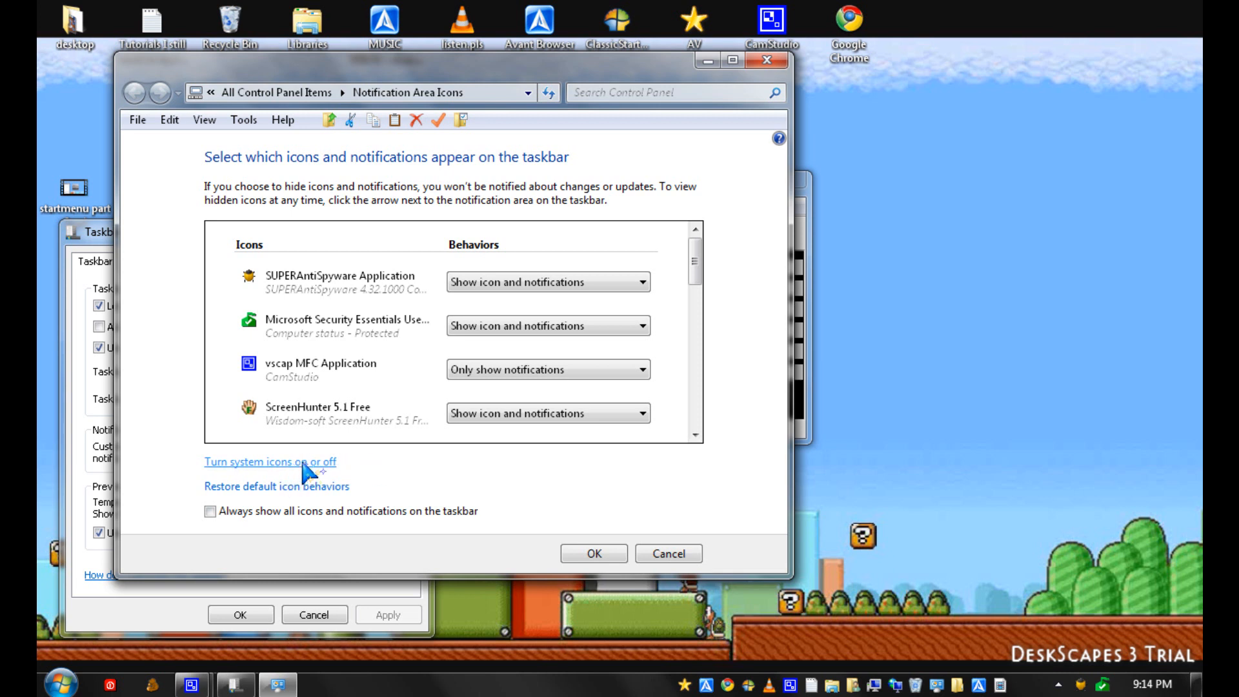
click(270, 462)
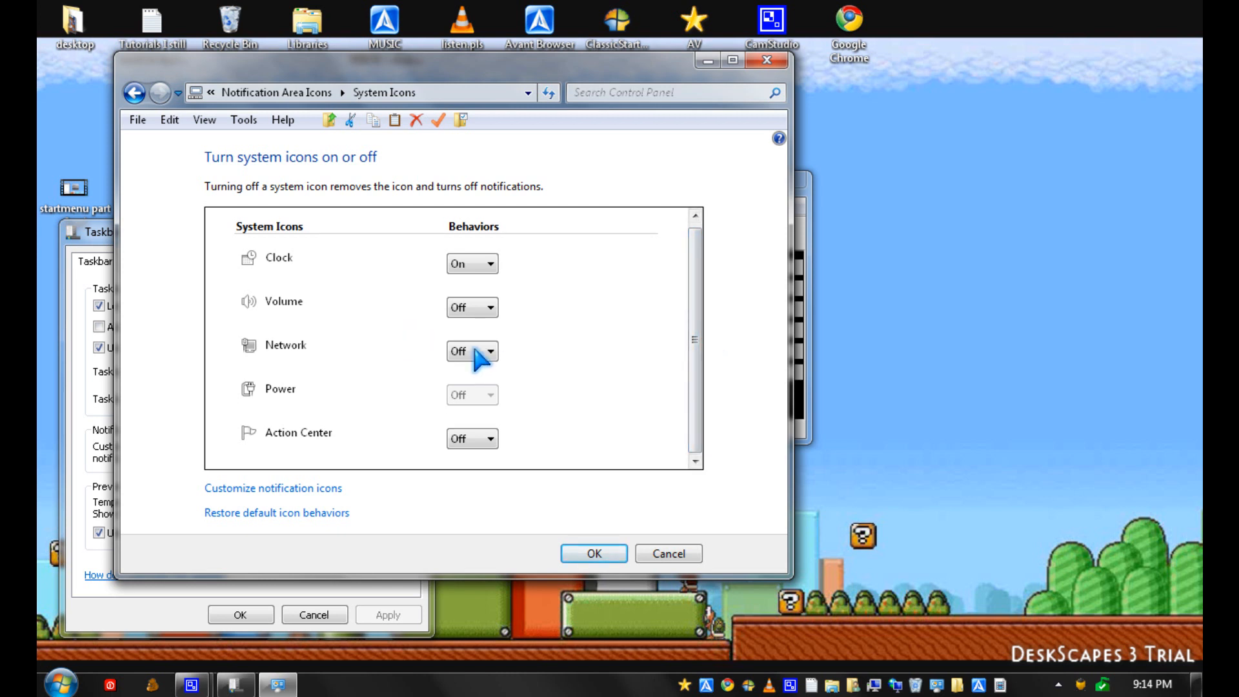
mouse_move(352, 260)
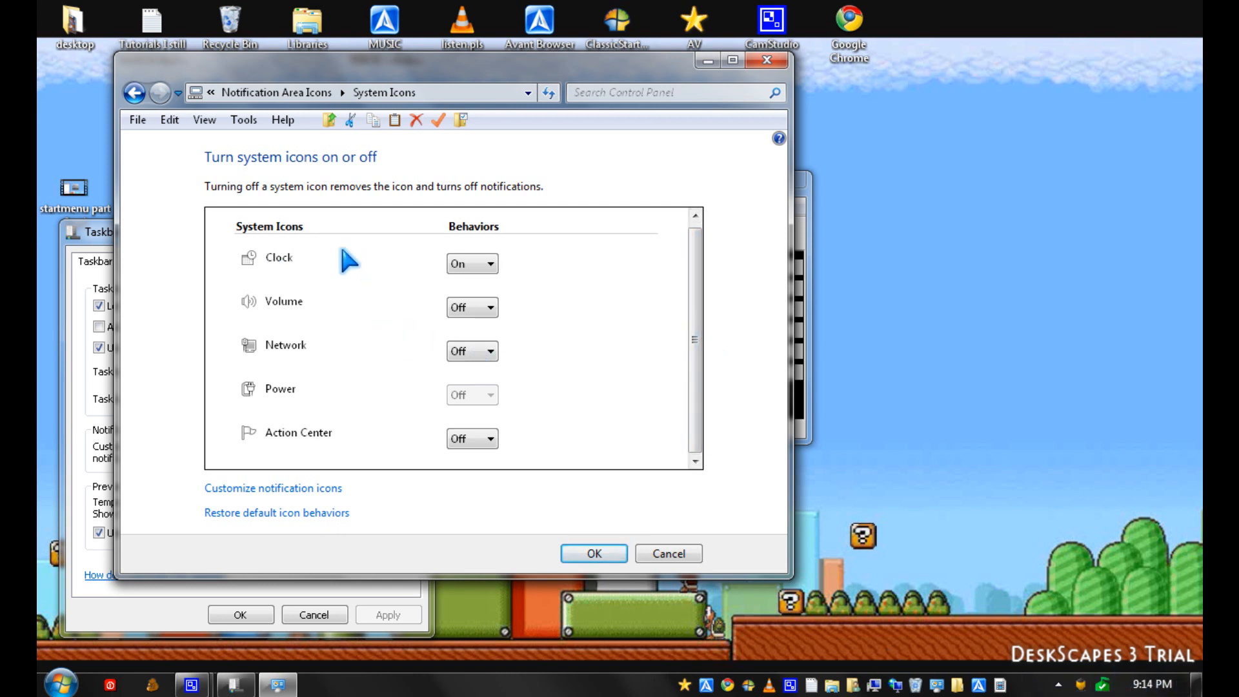
click(488, 307)
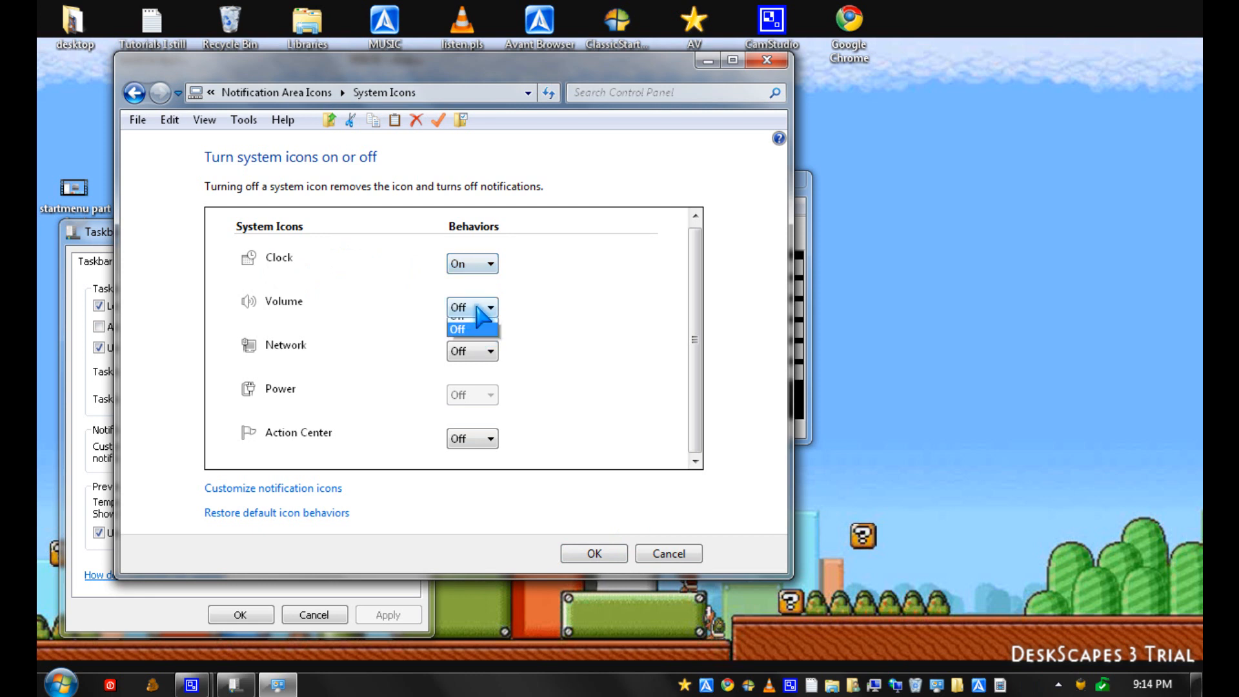
click(458, 328)
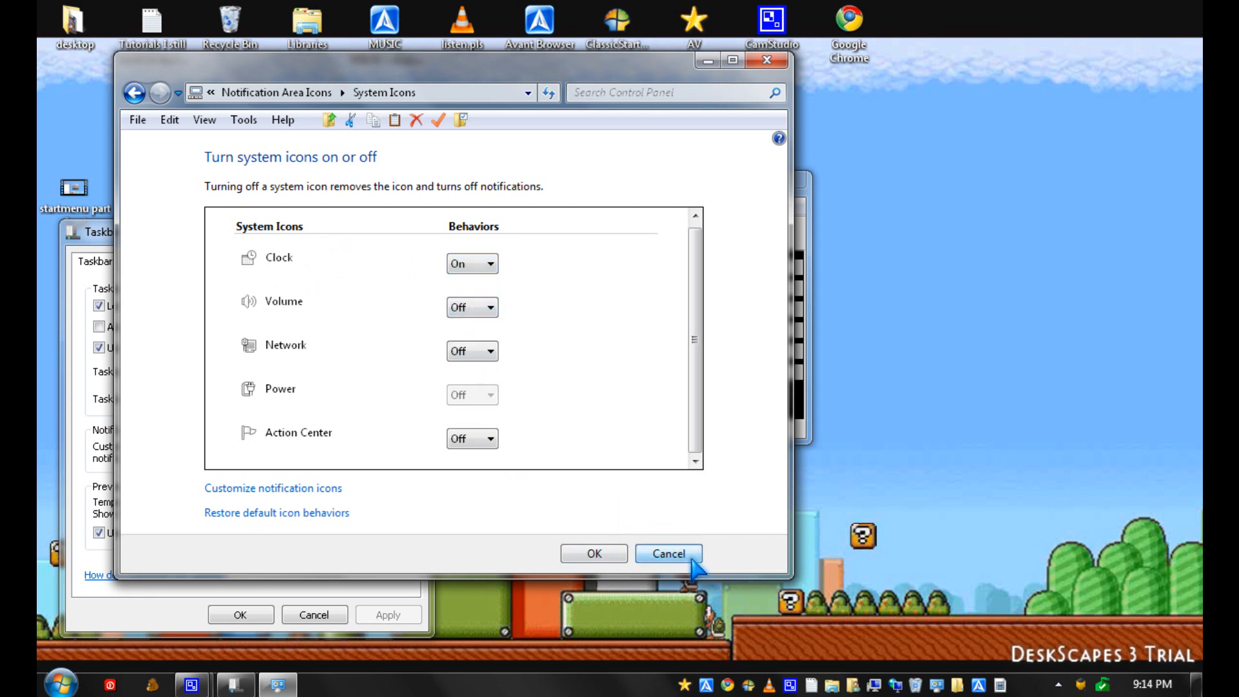
Step: Cancel the System Icons window to return to the Taskbar tab
click(666, 553)
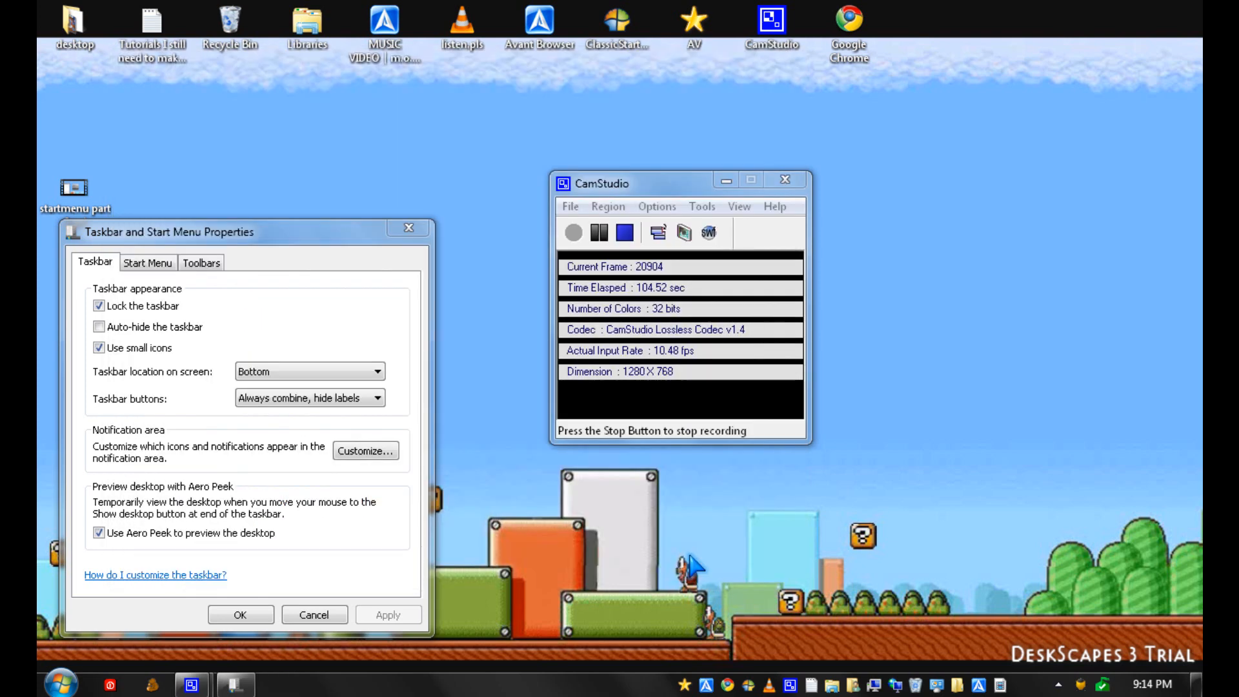
mouse_move(154, 502)
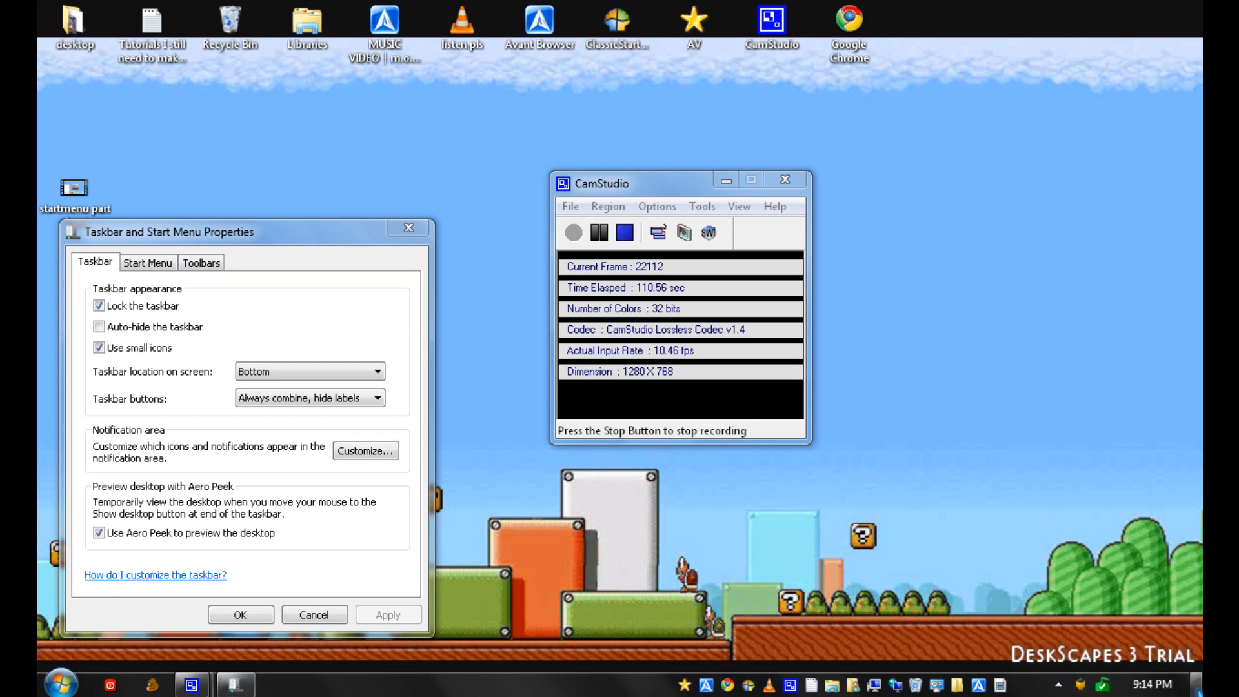
mouse_move(517, 616)
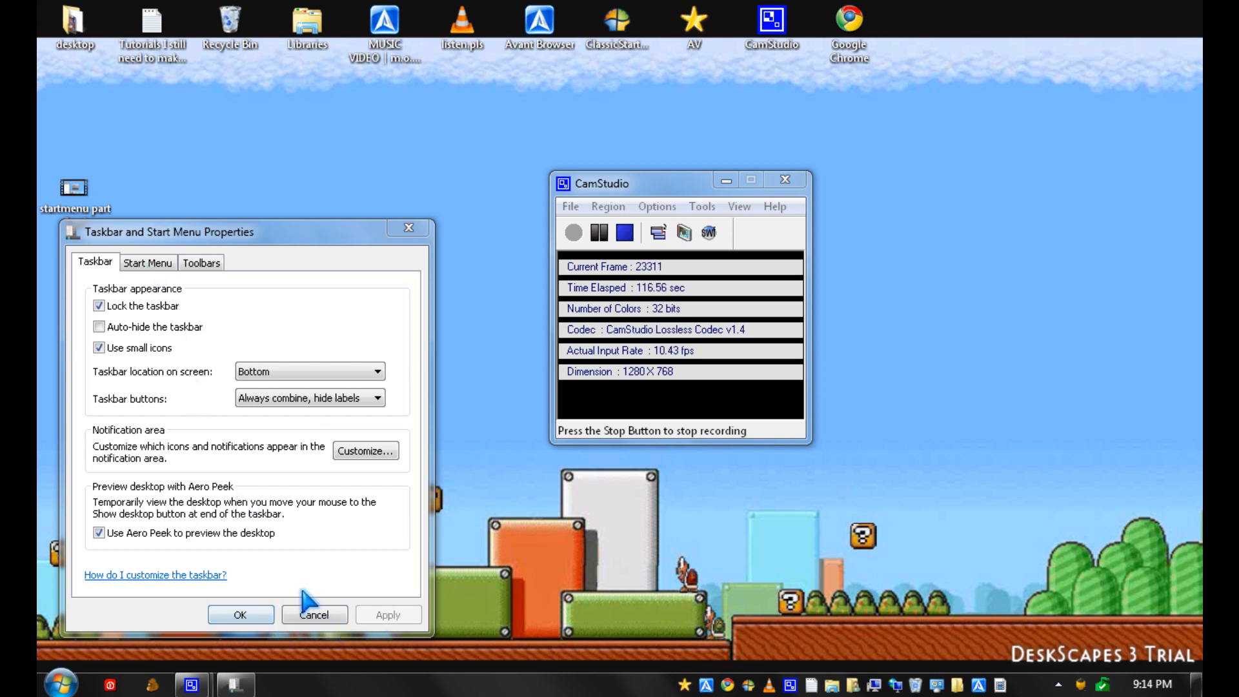
mouse_move(168, 263)
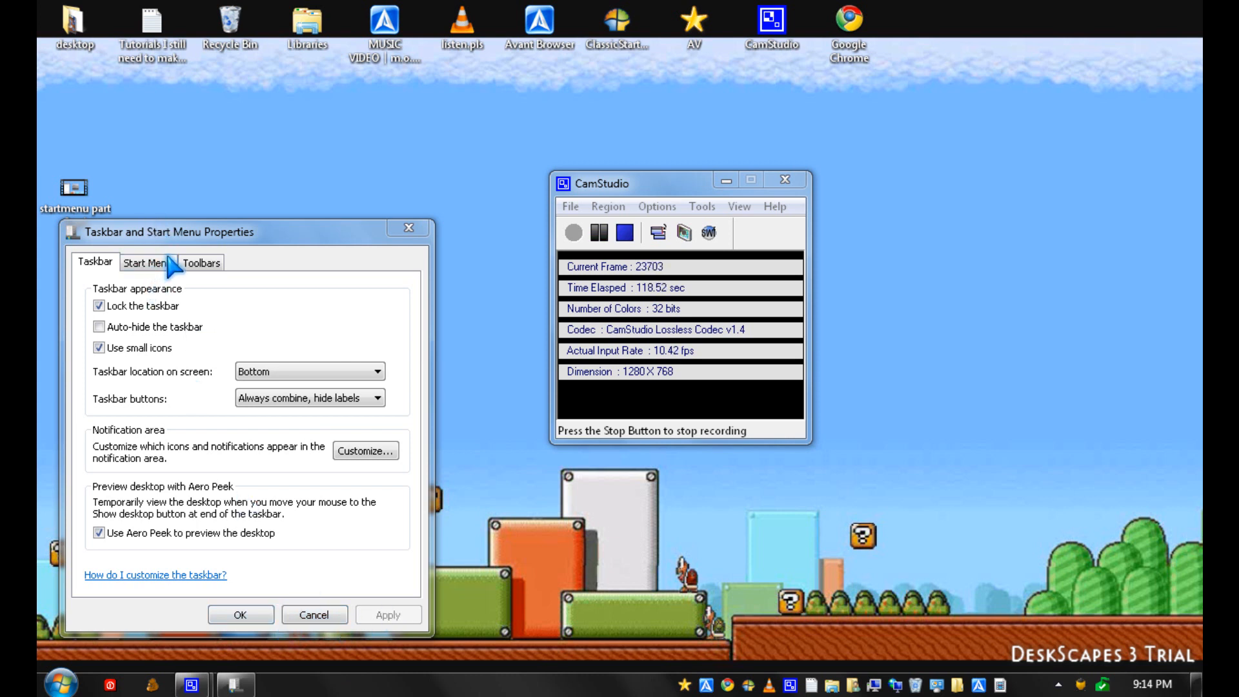
mouse_move(260, 327)
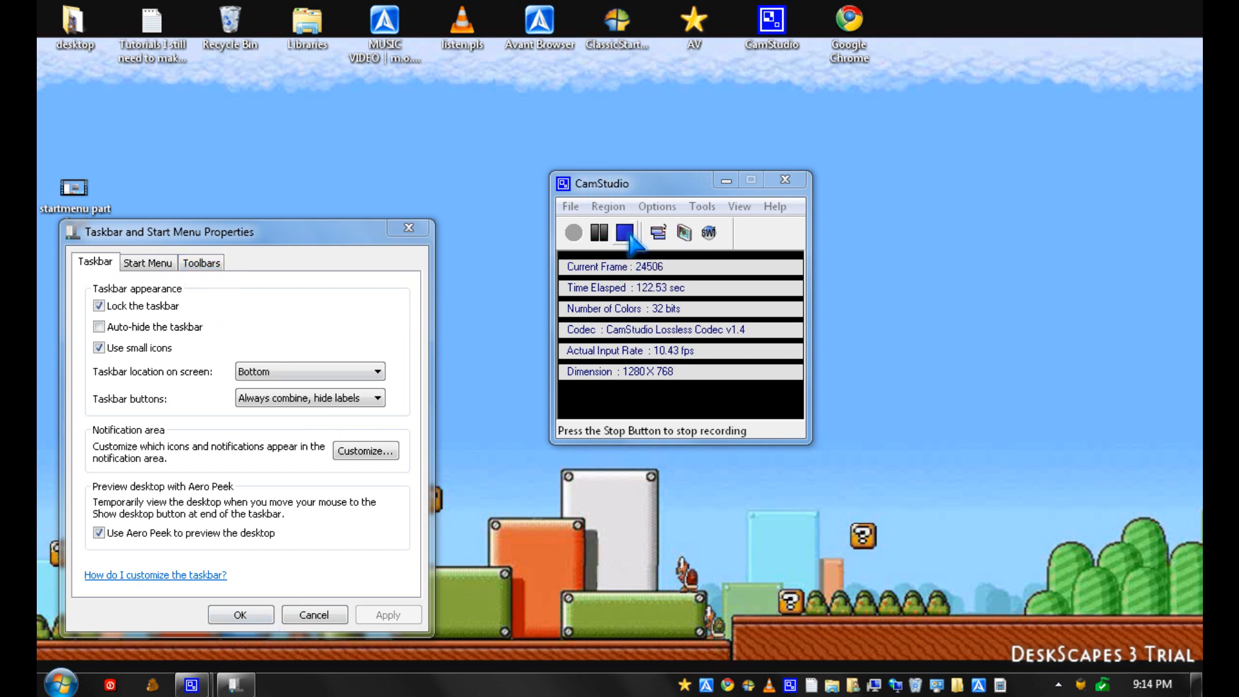
Step: Switch to the Start Menu tab, with power button action Shut down
click(148, 263)
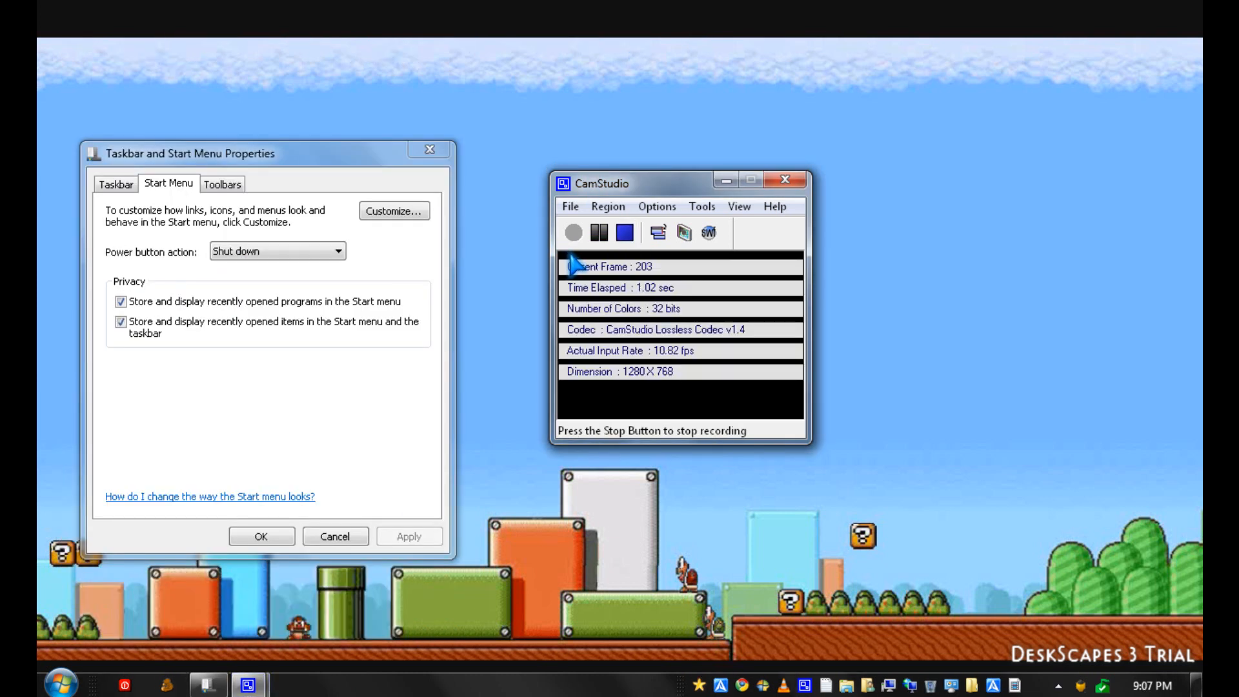
mouse_move(363, 253)
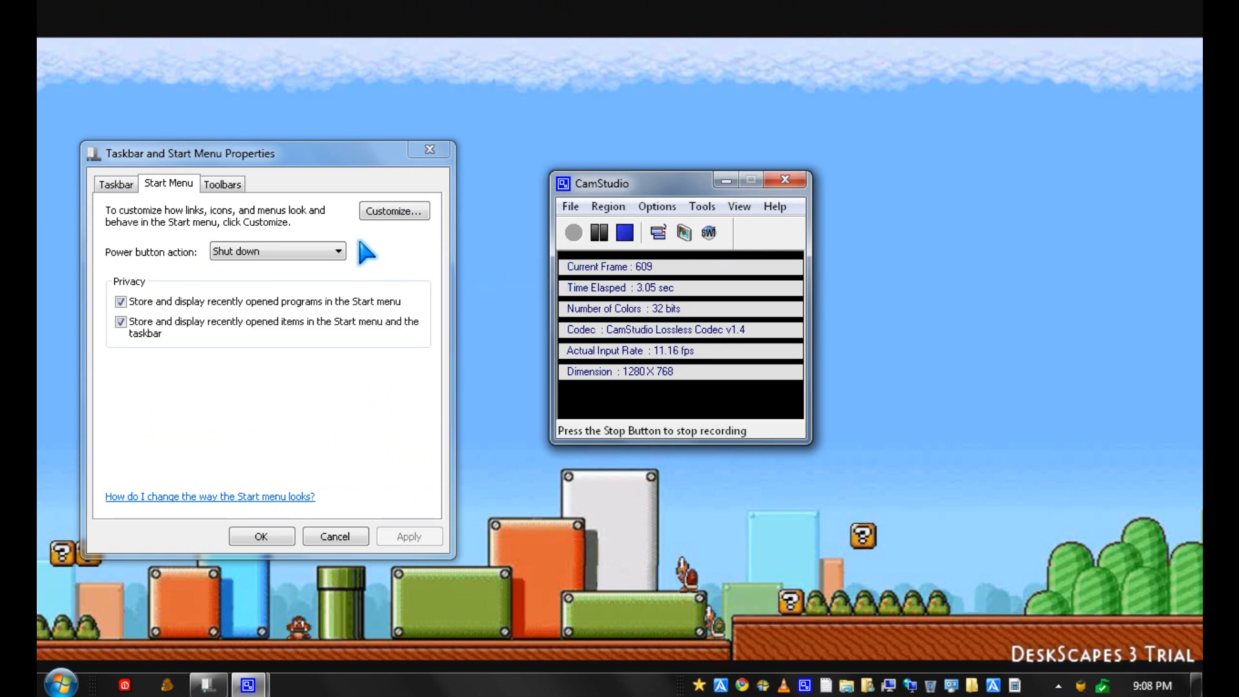
click(393, 211)
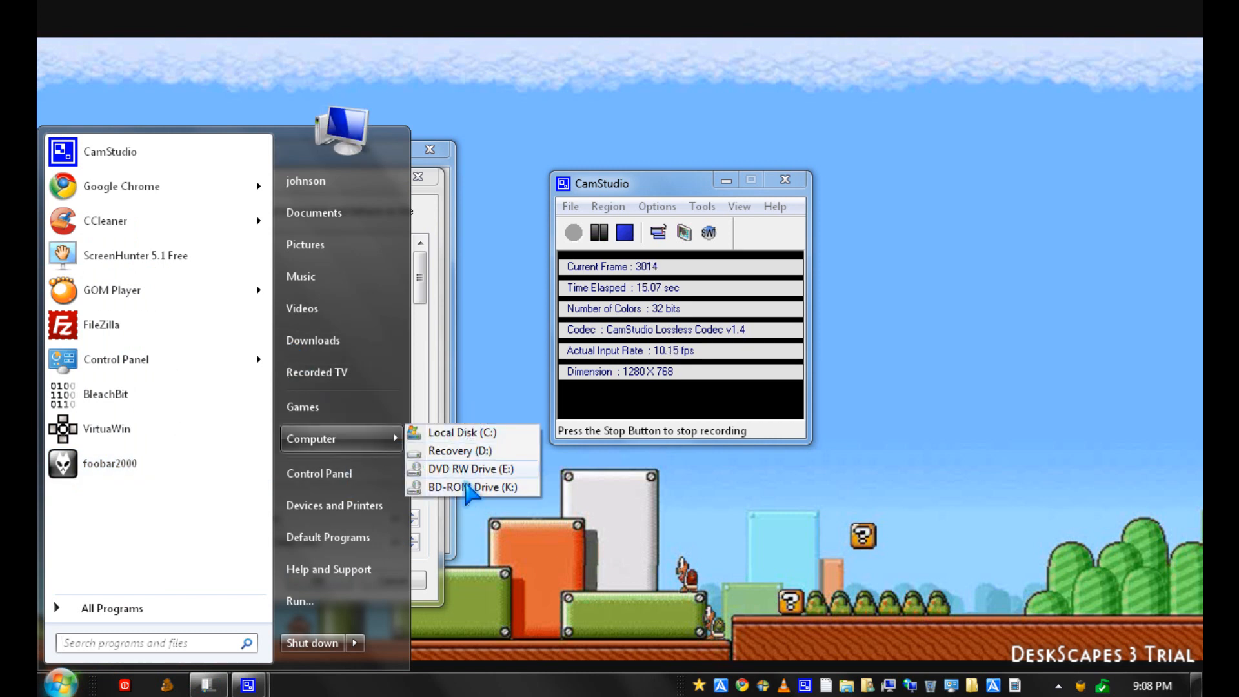
mouse_move(360, 450)
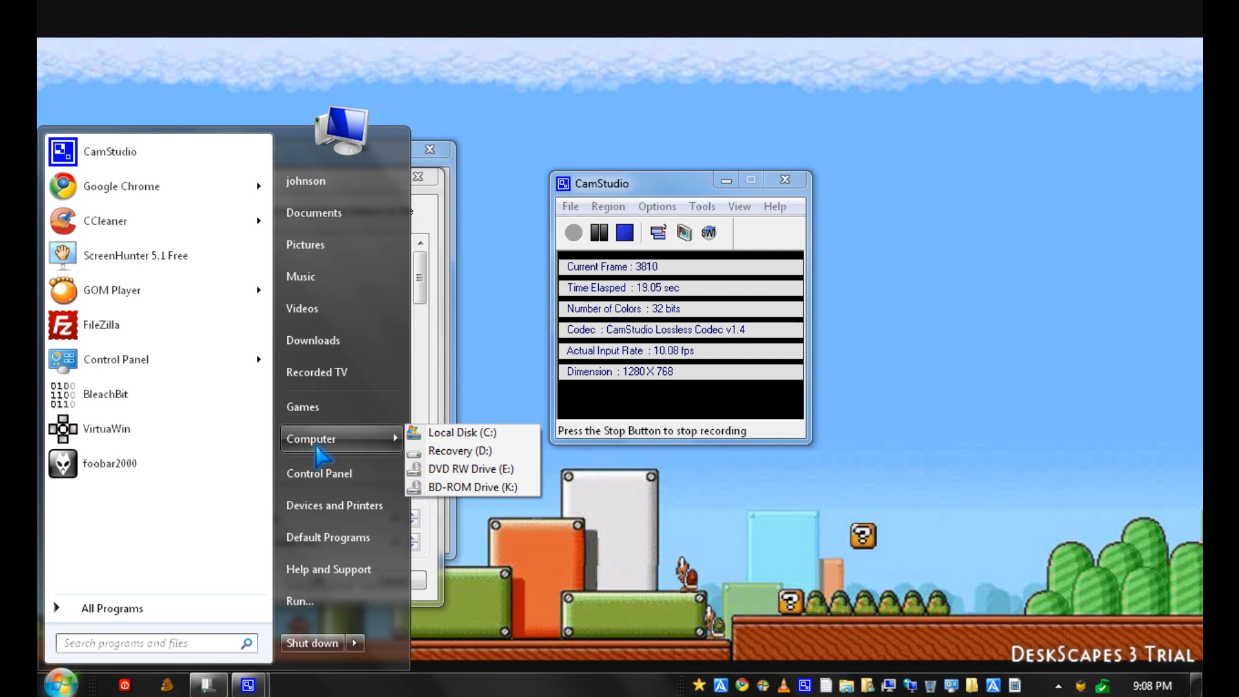
mouse_move(467, 434)
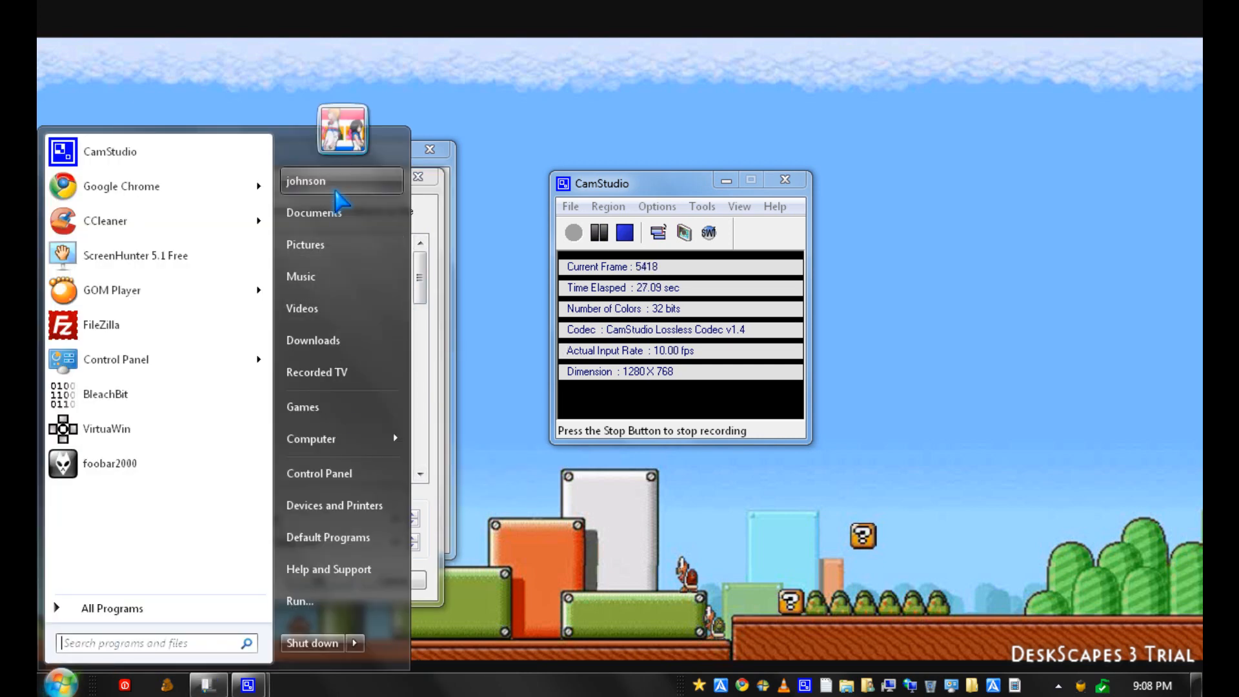
mouse_move(393, 278)
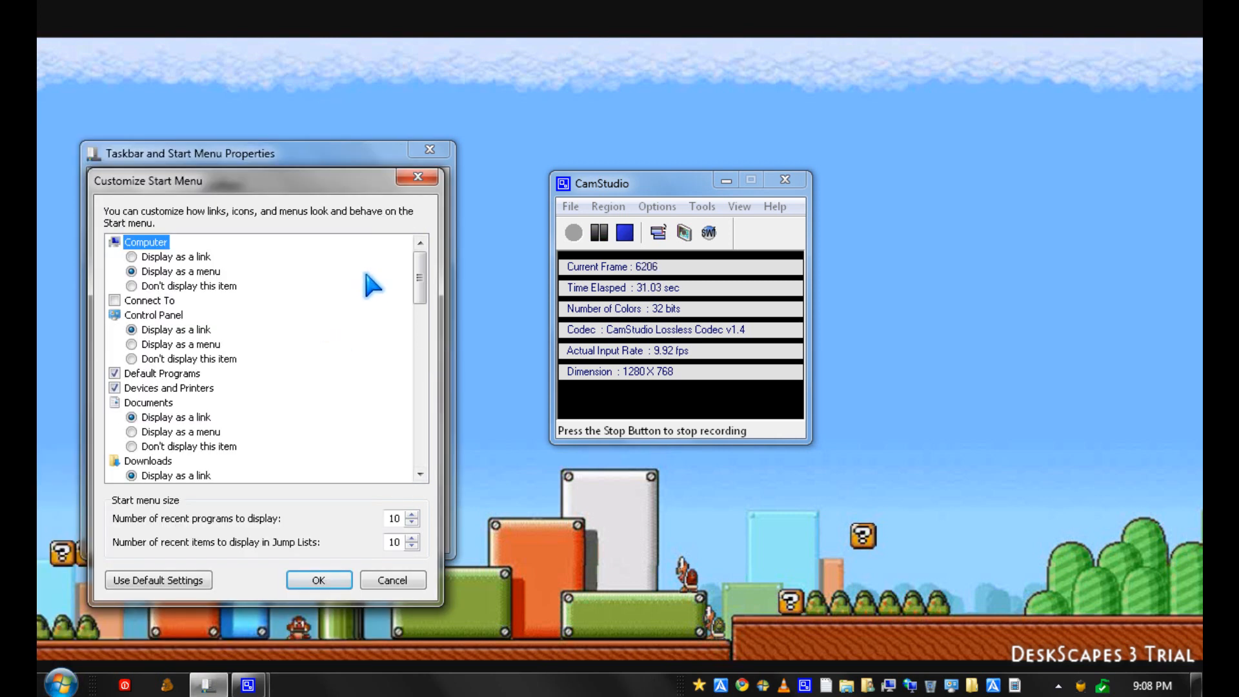
mouse_move(240, 308)
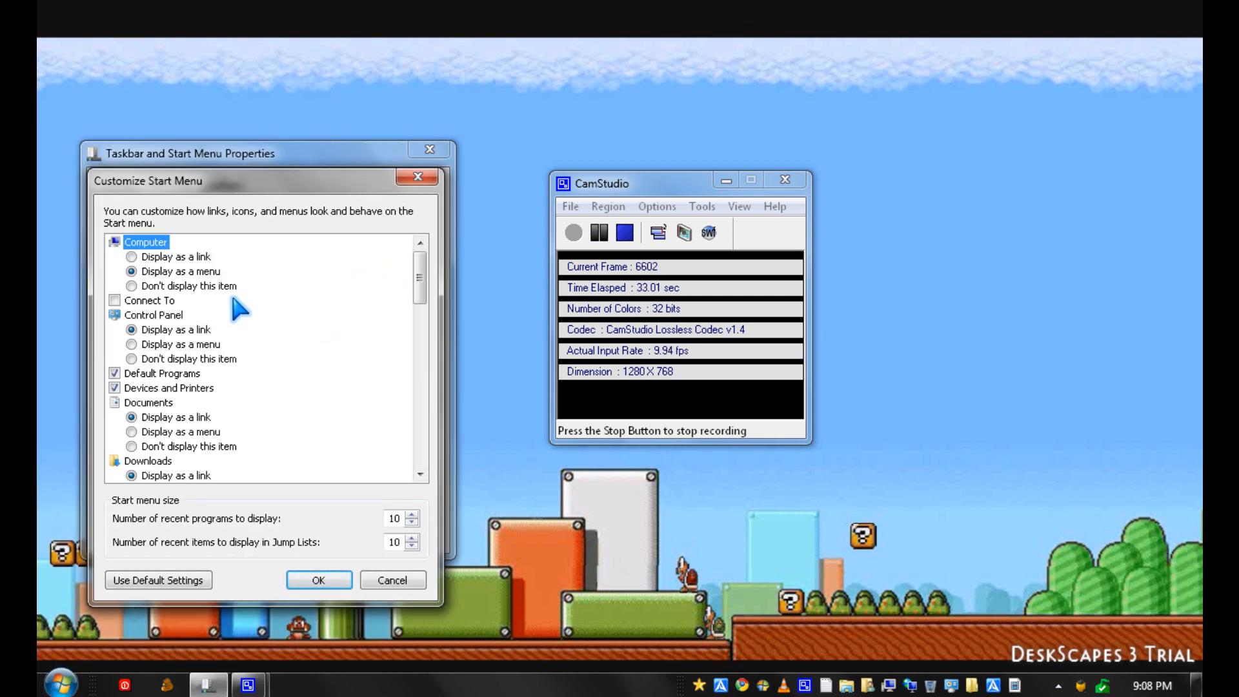
mouse_move(328, 451)
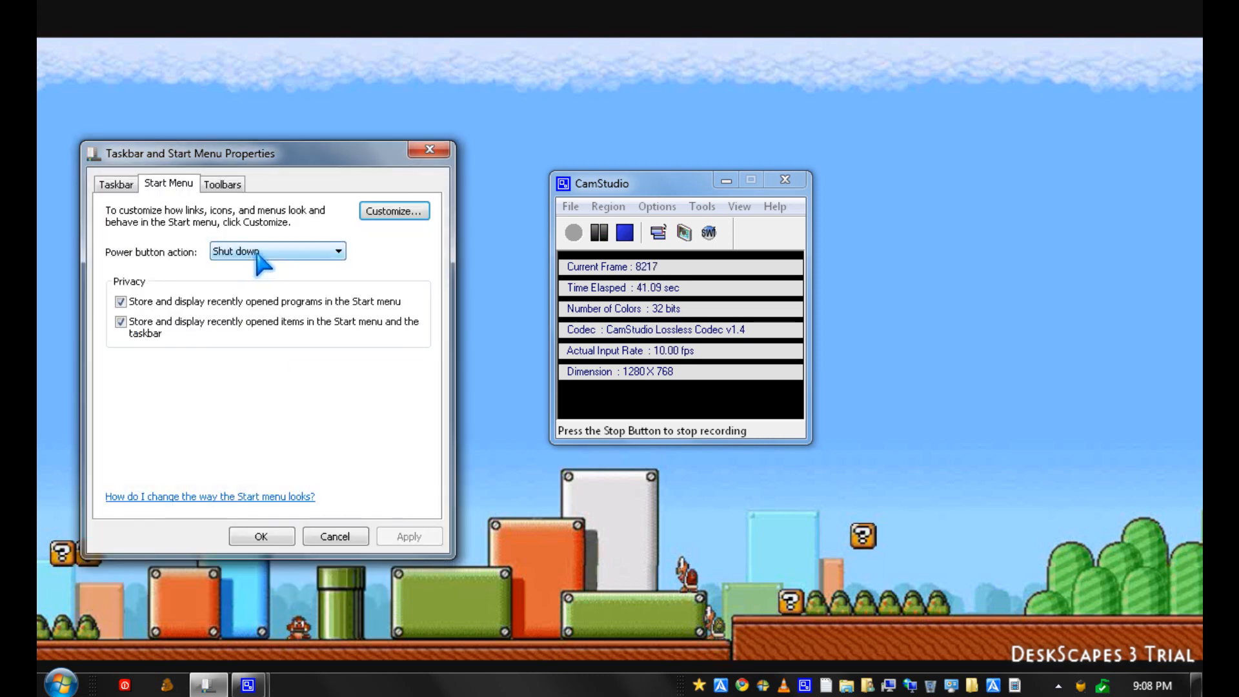
mouse_move(24, 684)
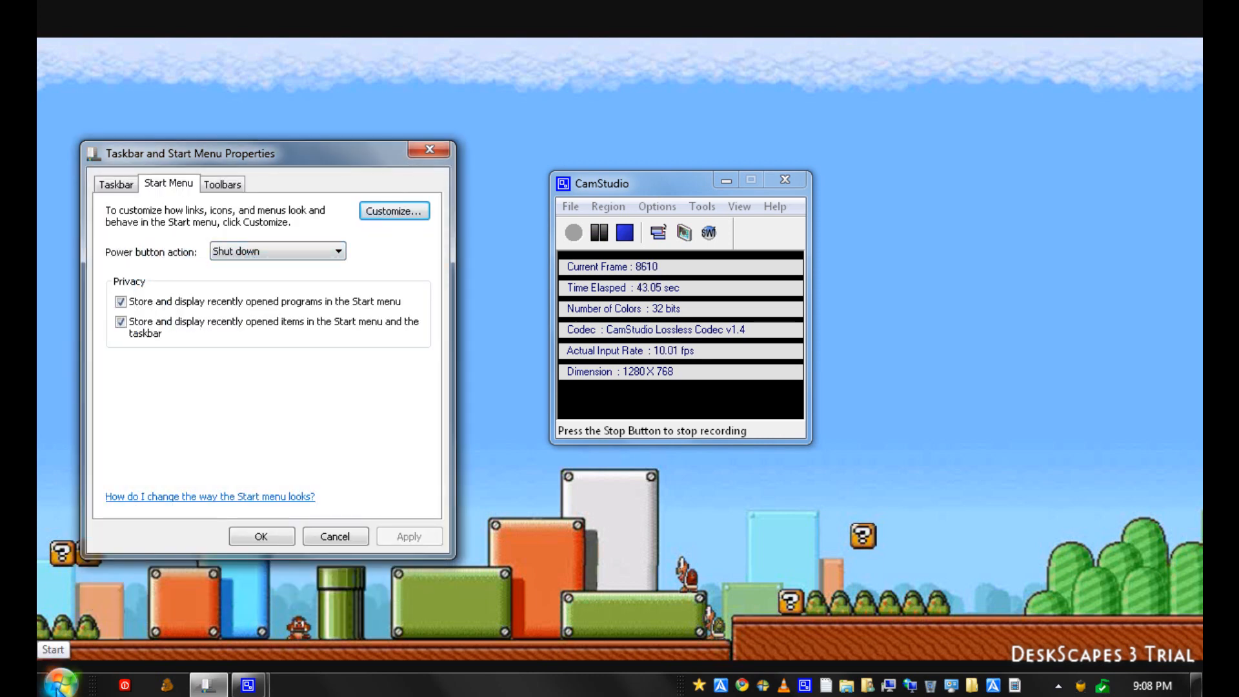
Step: Browse the power button action choices and keep Shut down selected
click(22, 686)
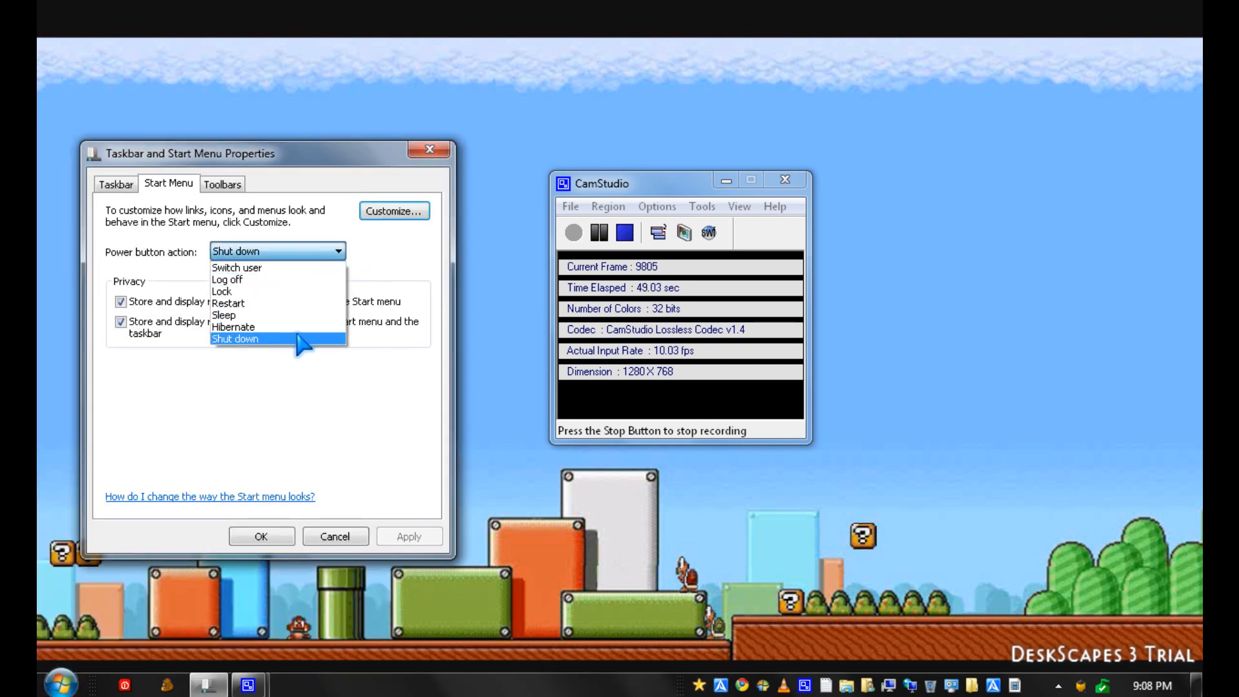
mouse_move(285, 455)
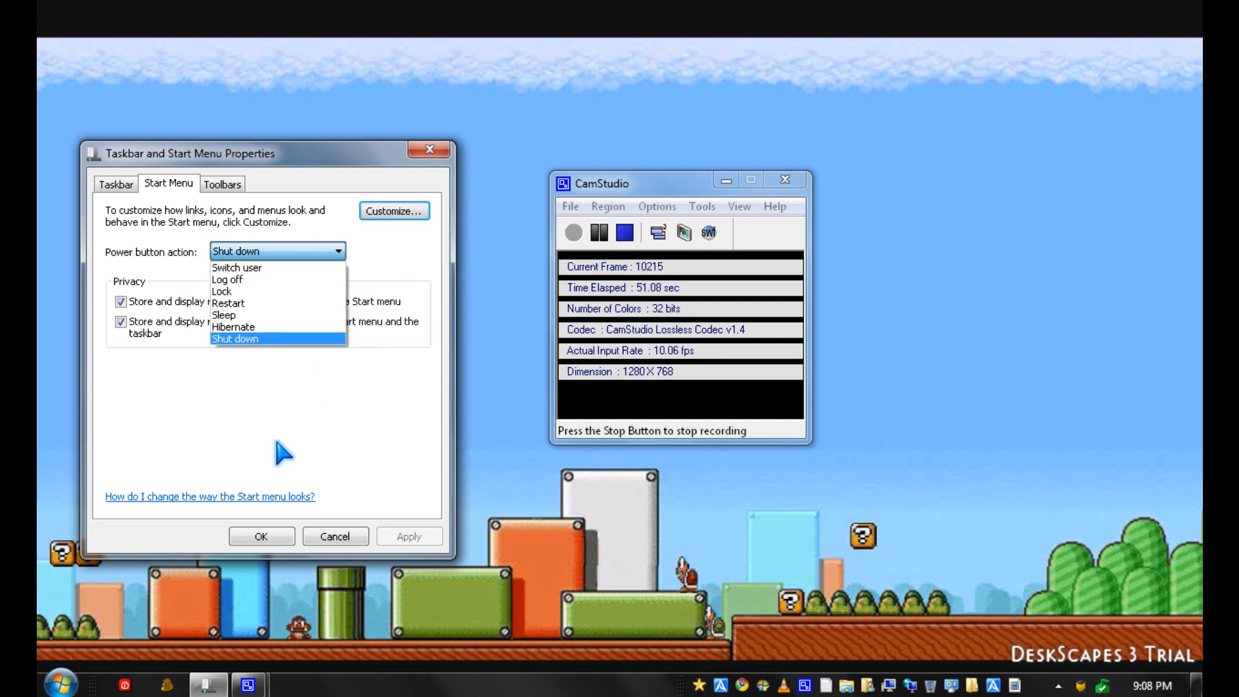
click(236, 339)
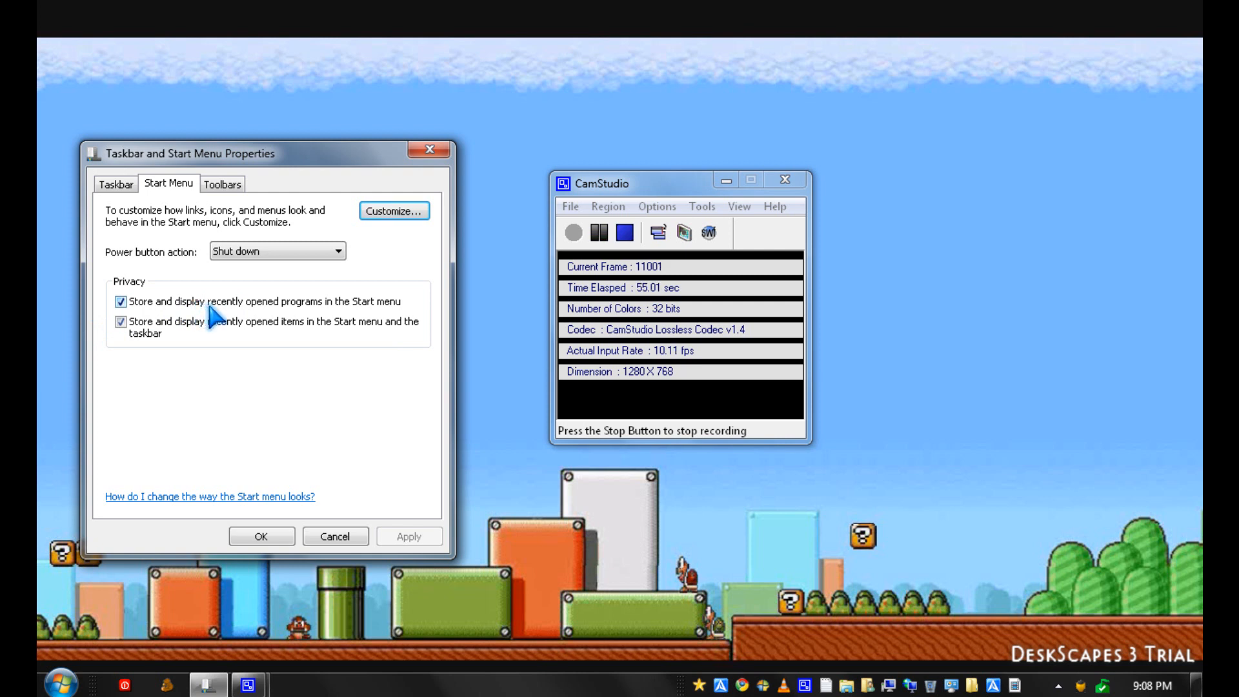
mouse_move(309, 324)
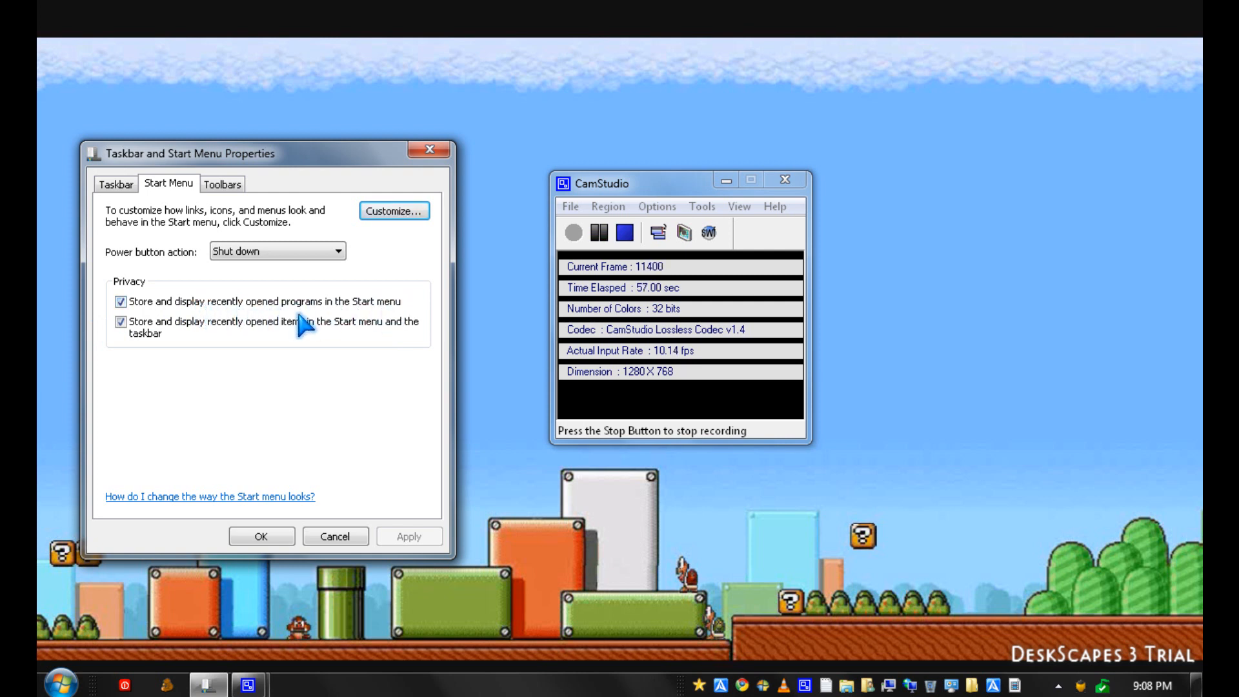
mouse_move(363, 348)
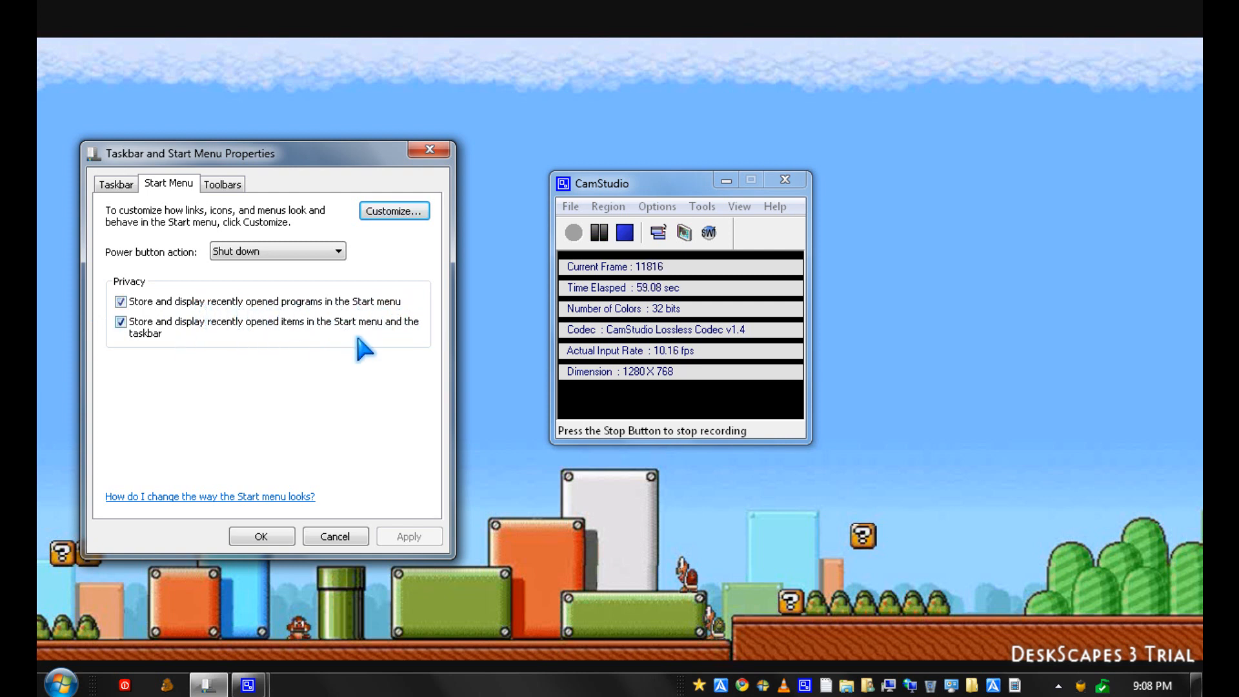
mouse_move(221, 354)
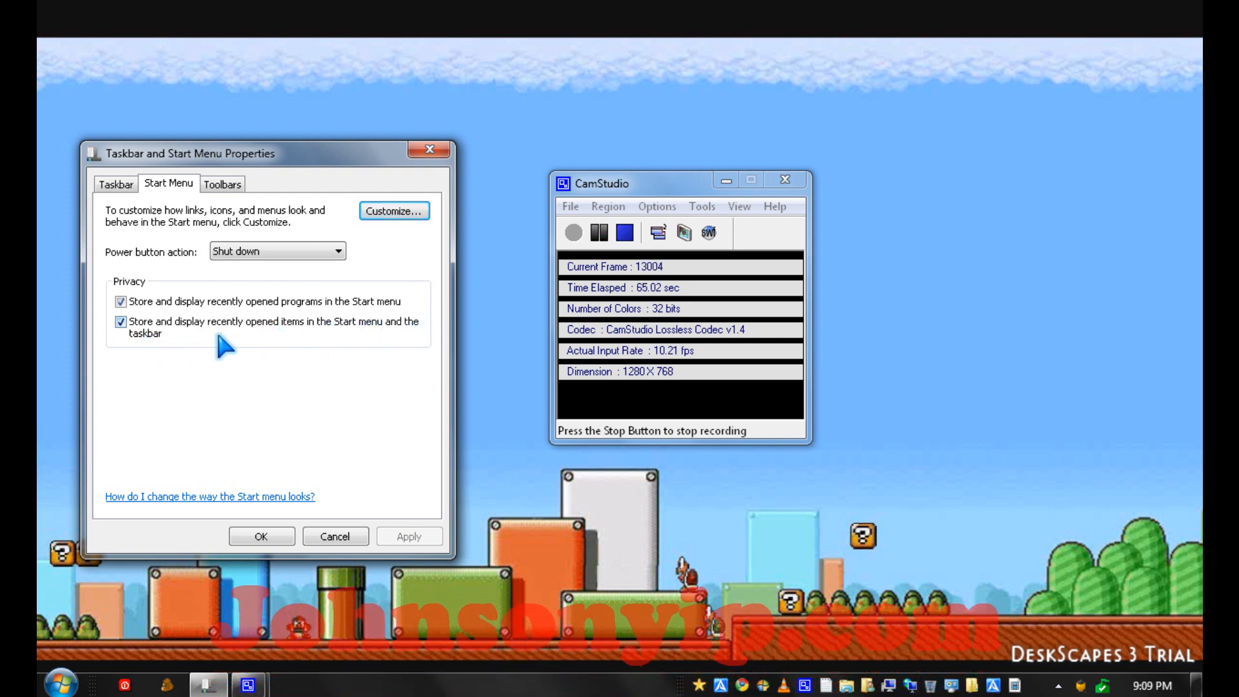
mouse_move(162, 443)
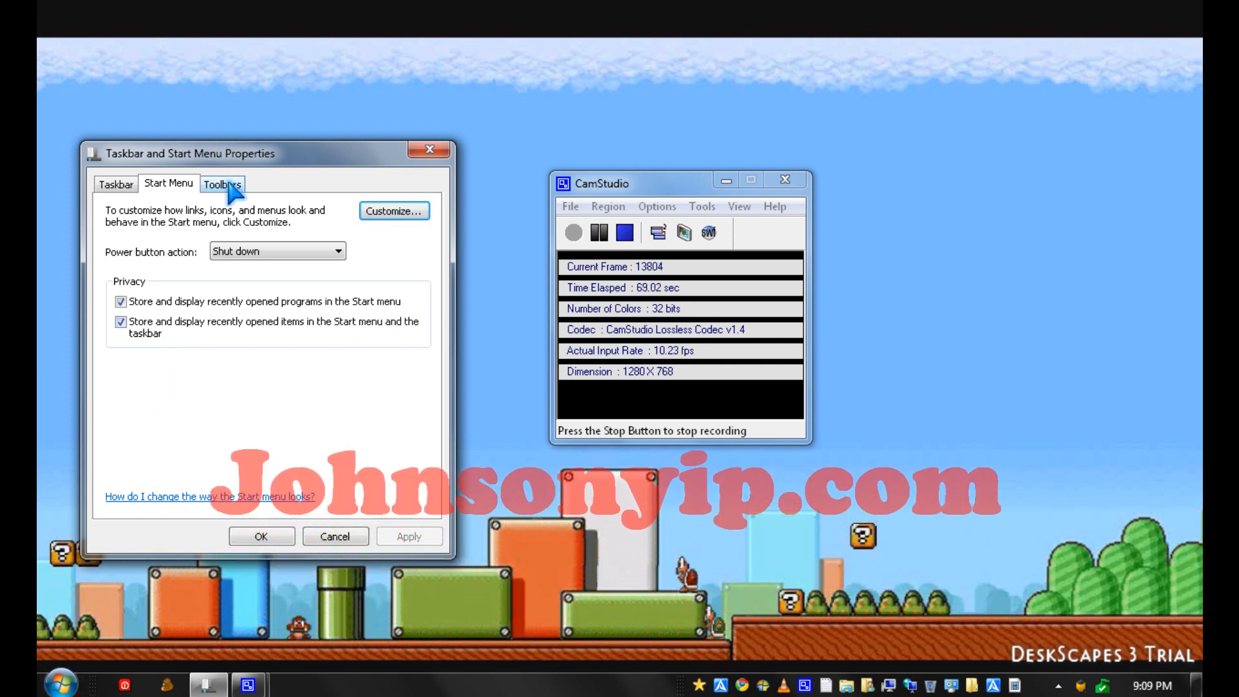
Step: Switch to the Toolbars tab, where only Desktop is checked
click(222, 183)
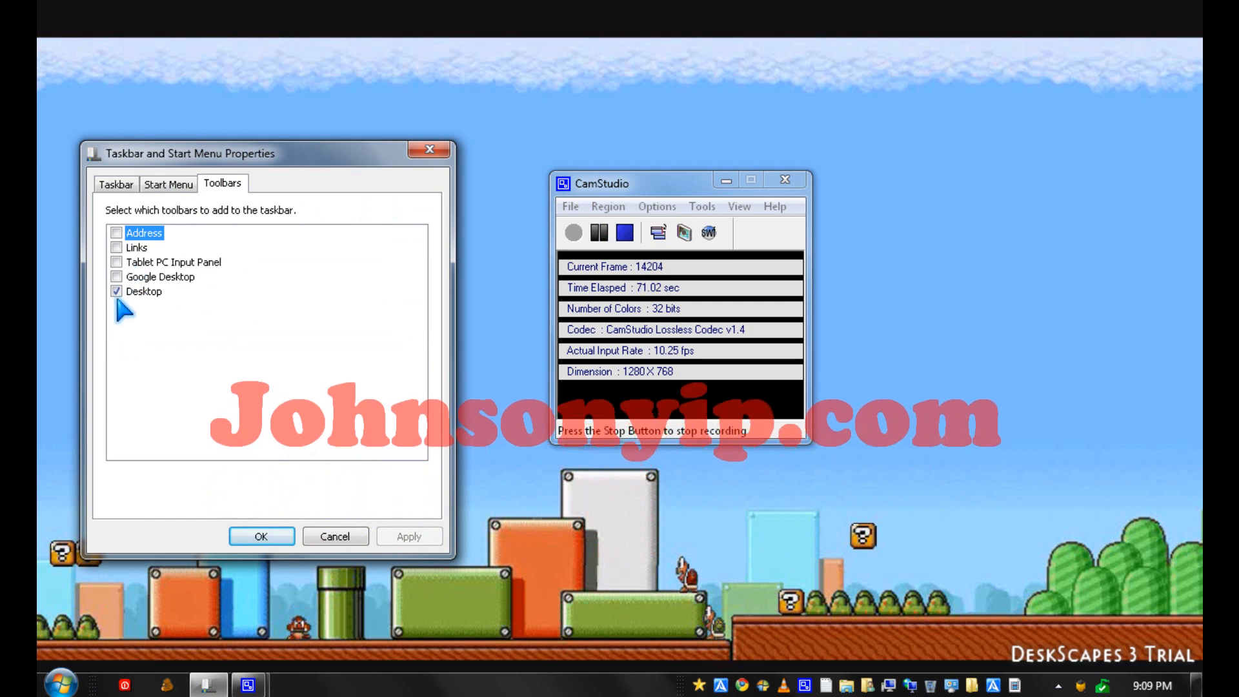